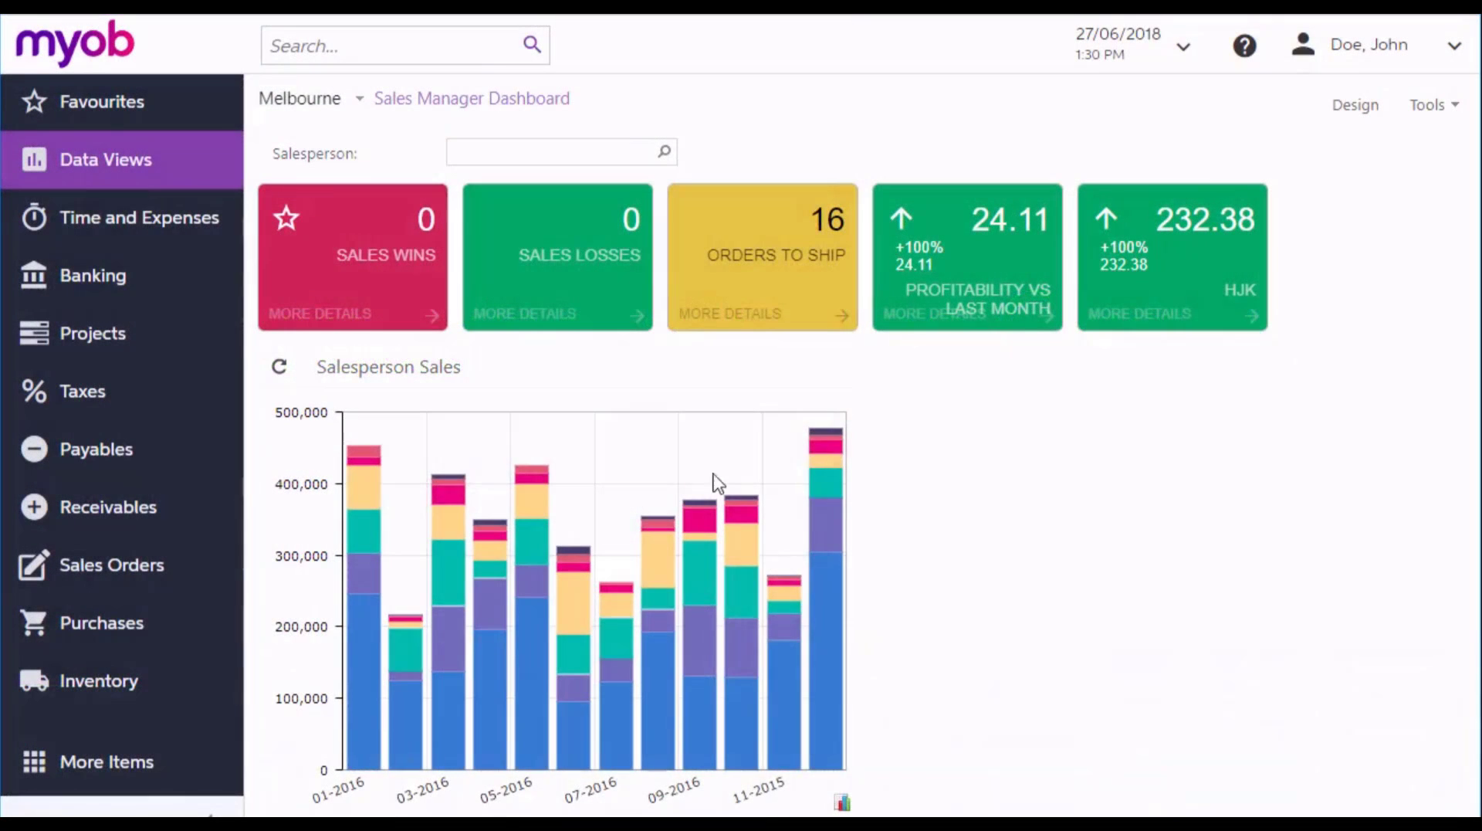
Go to the Sales Orders area from the left navigation to reach its quick menu
{"action": "left_click", "coordinate": [111, 564]}
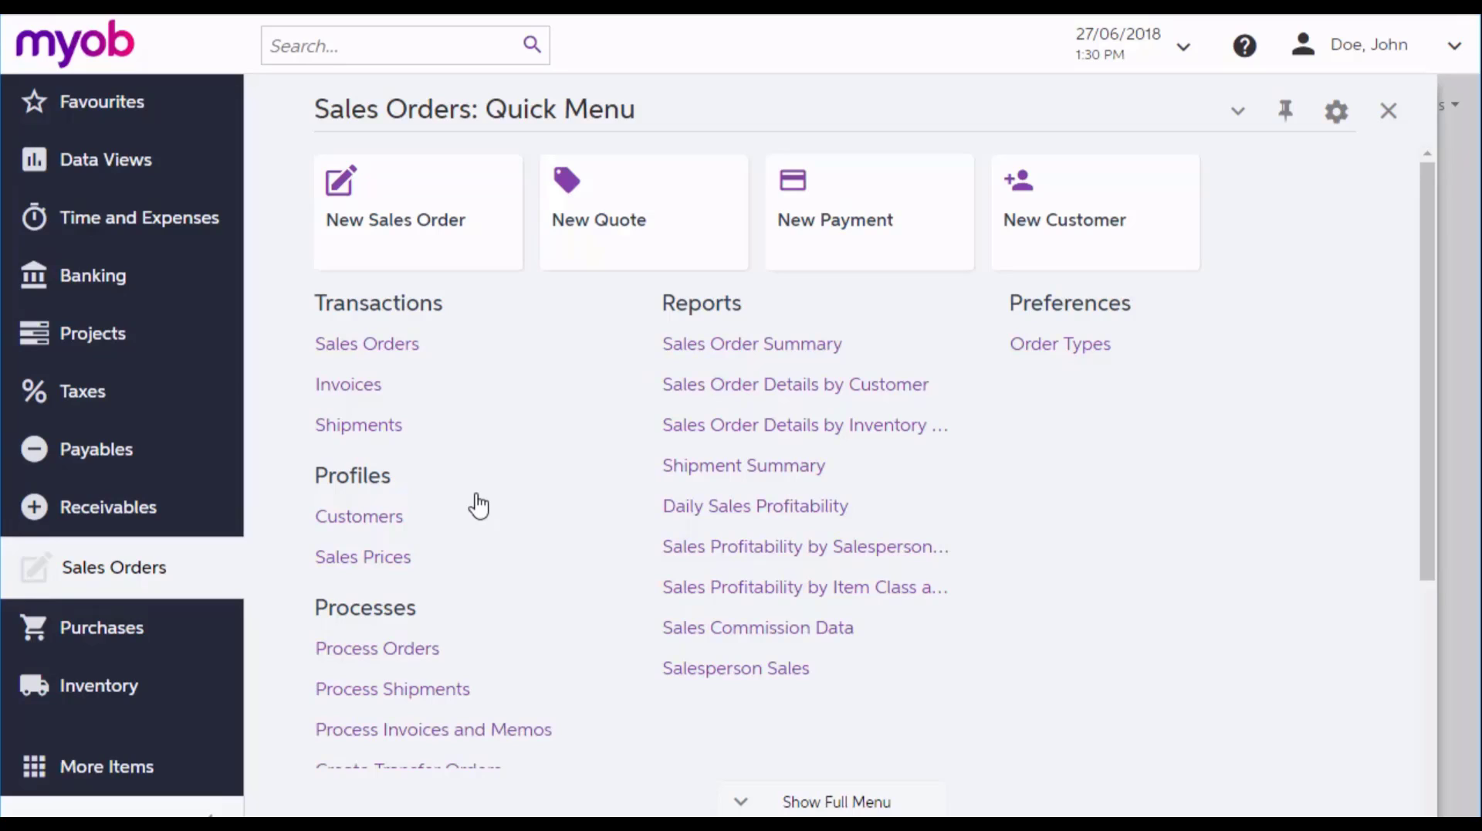
{"action": "mouse_move", "coordinate": [428, 263]}
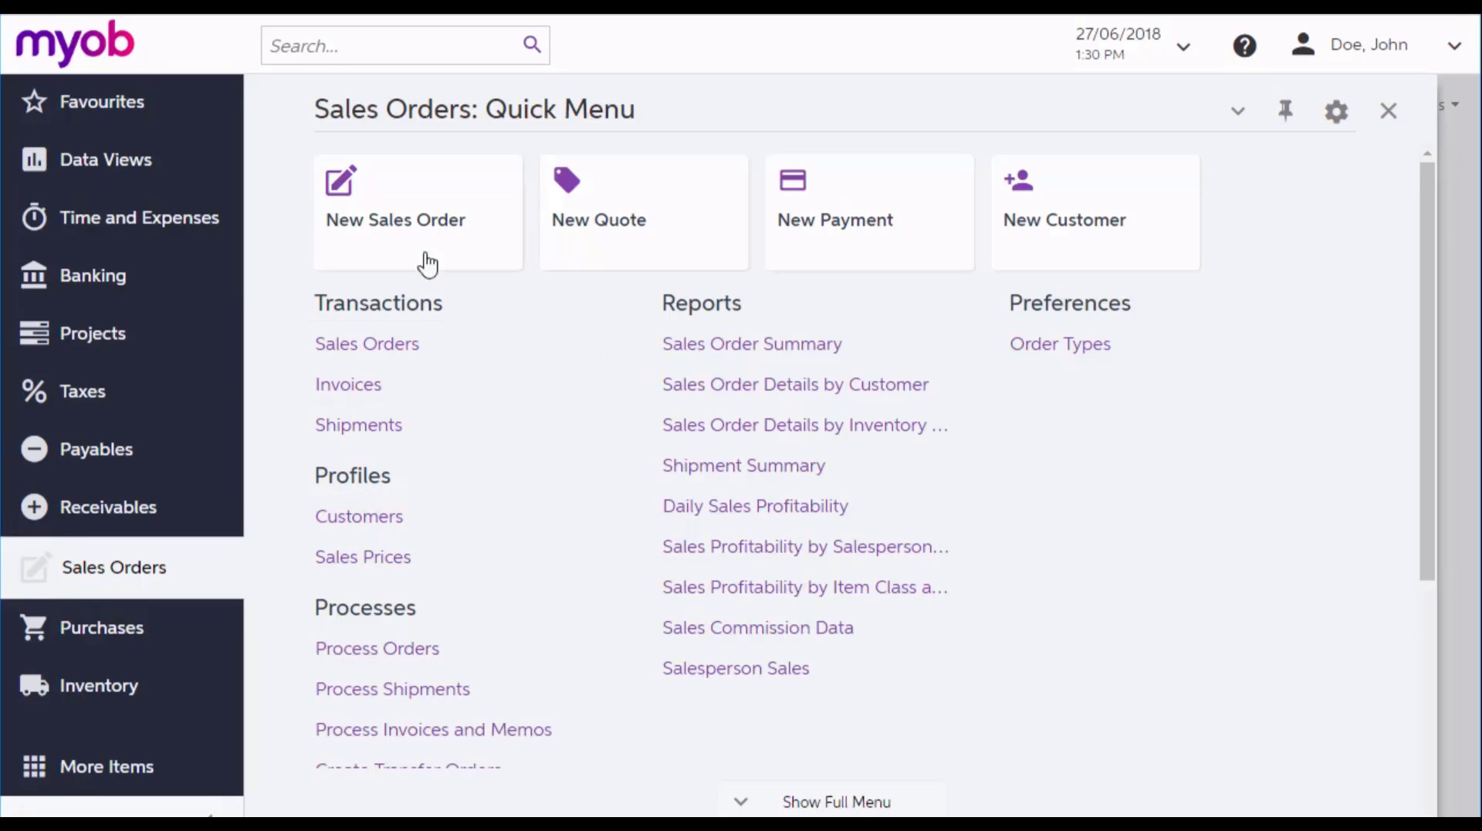
{"action": "left_click", "coordinate": [388, 45]}
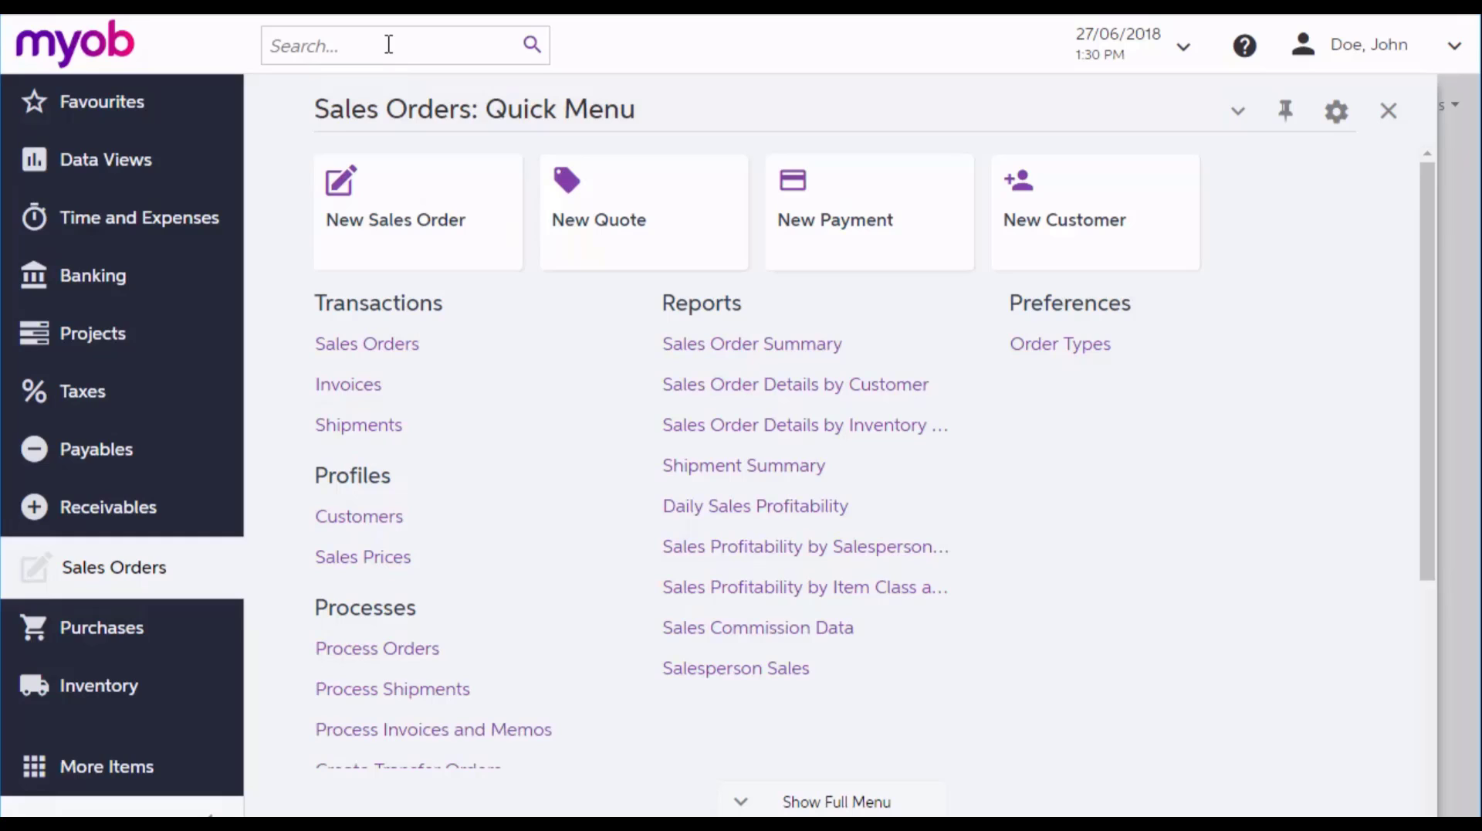
{"action": "mouse_move", "coordinate": [367, 343]}
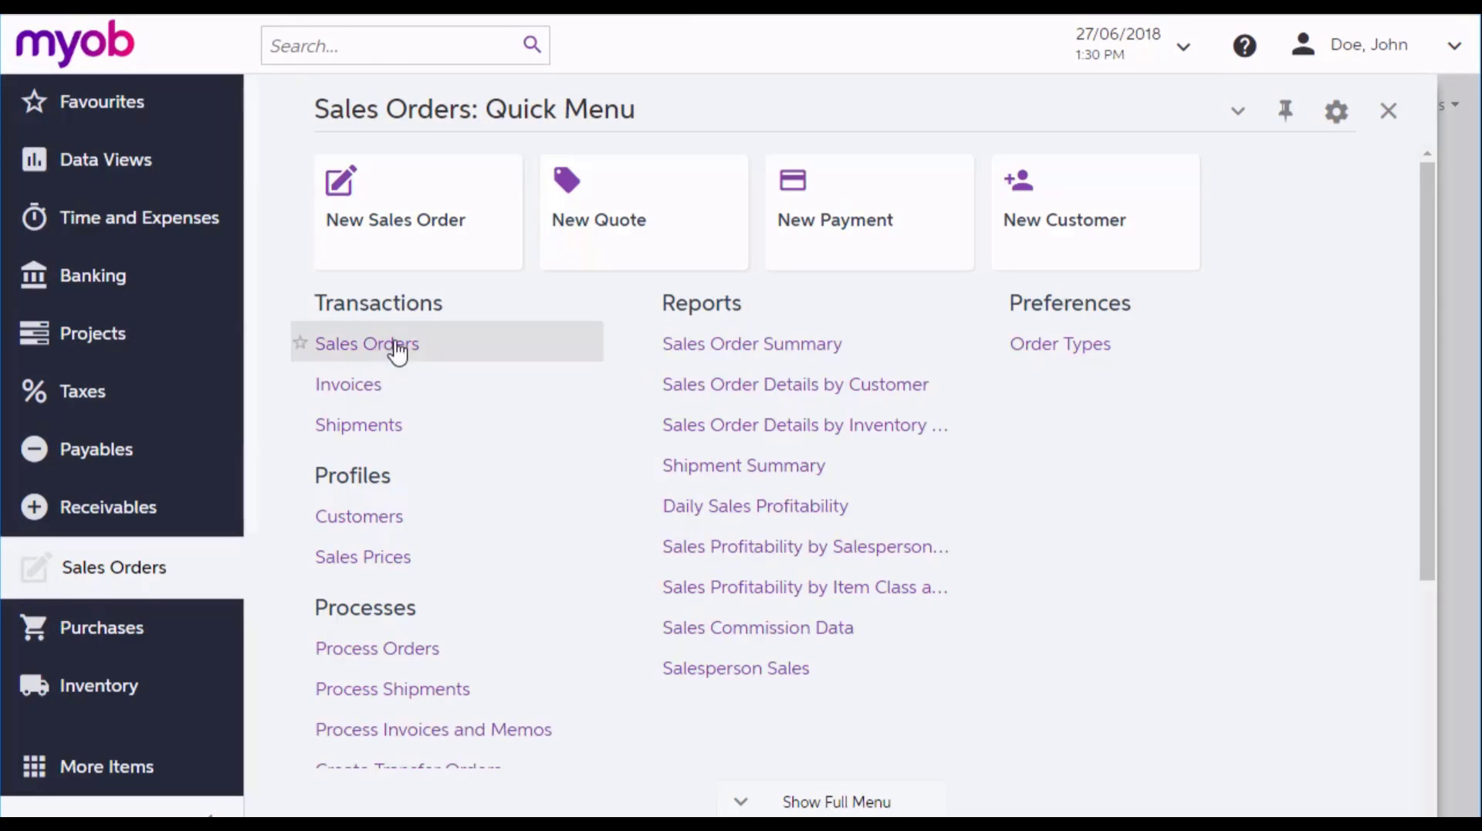
Choose Sales Orders under Transactions to list existing orders
{"action": "left_click", "coordinate": [368, 342]}
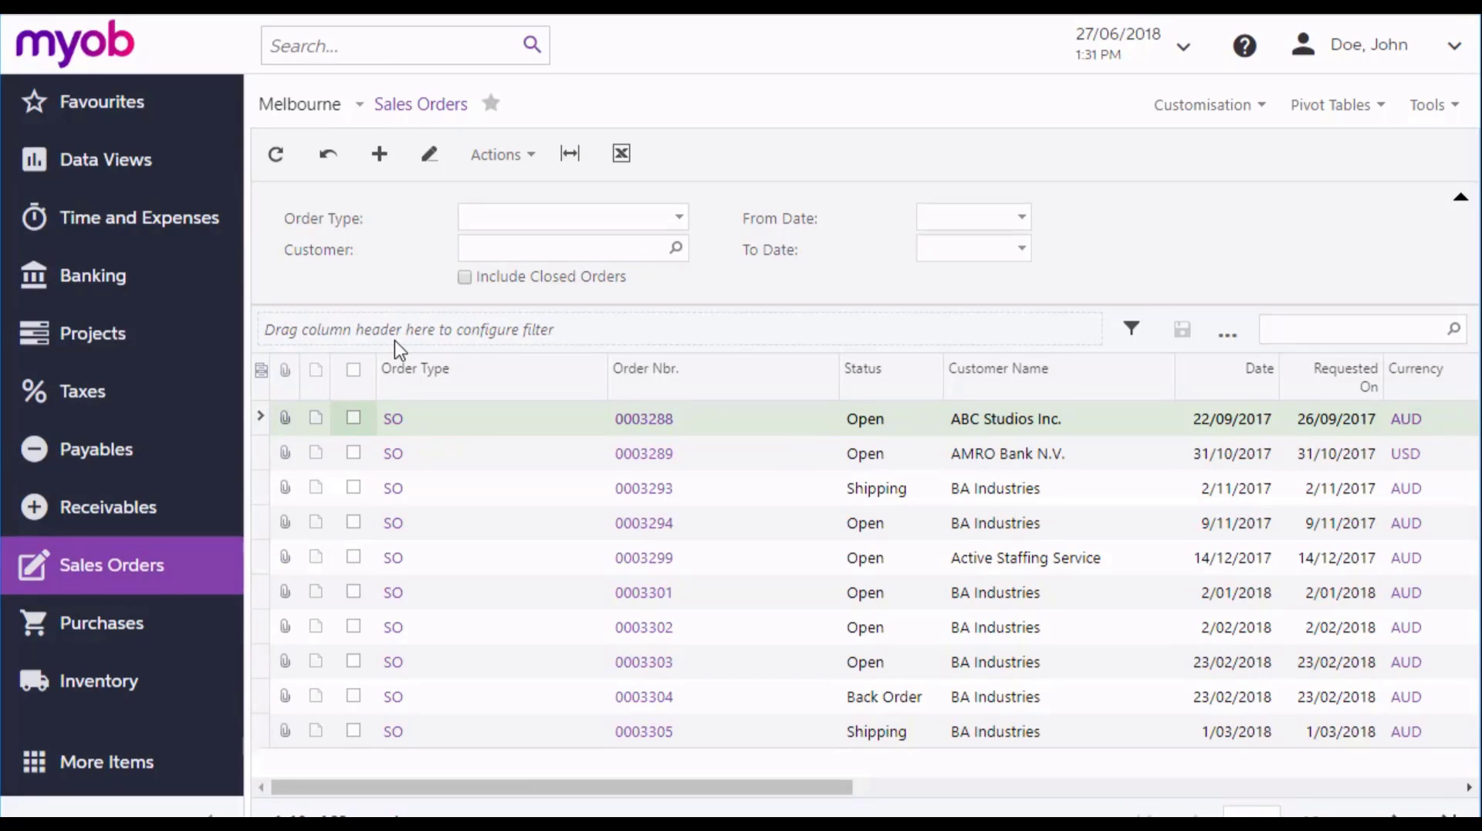
{"action": "mouse_move", "coordinate": [889, 682]}
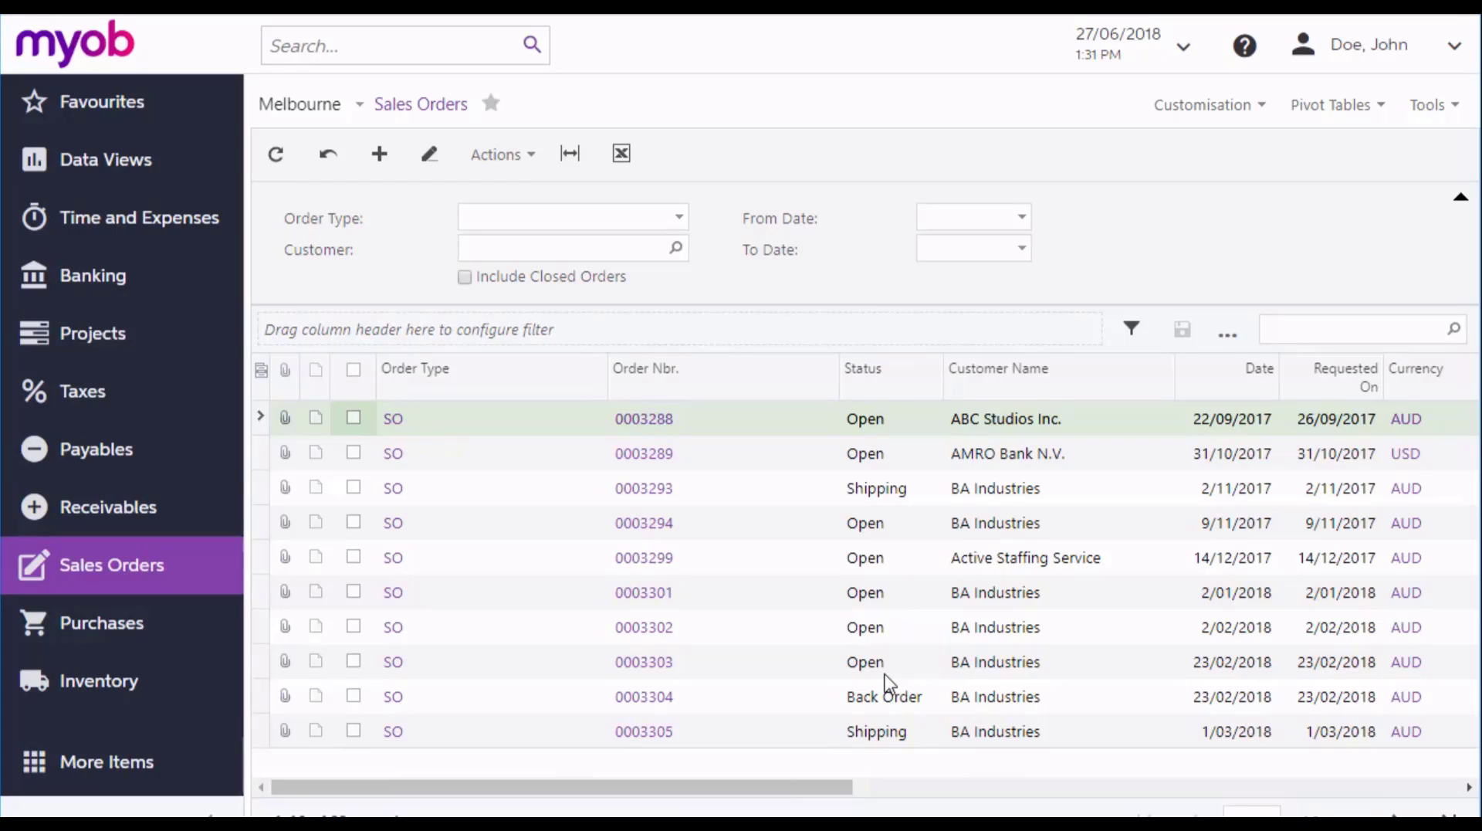
{"action": "mouse_move", "coordinate": [380, 153]}
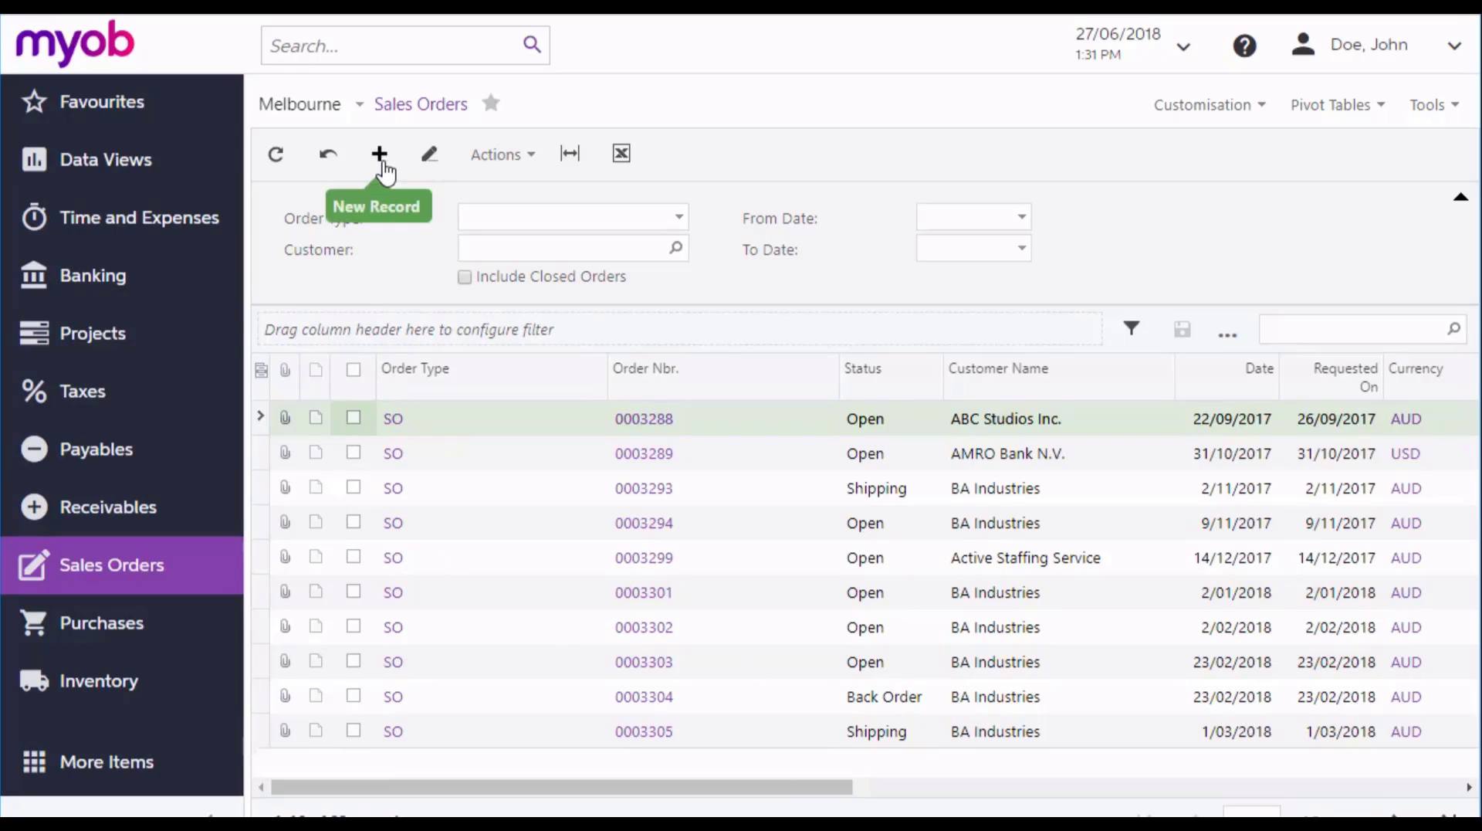
Create a new SO sales order and set the customer to BOULDERCR (Boulder Earth Moving)
{"action": "left_click", "coordinate": [380, 154]}
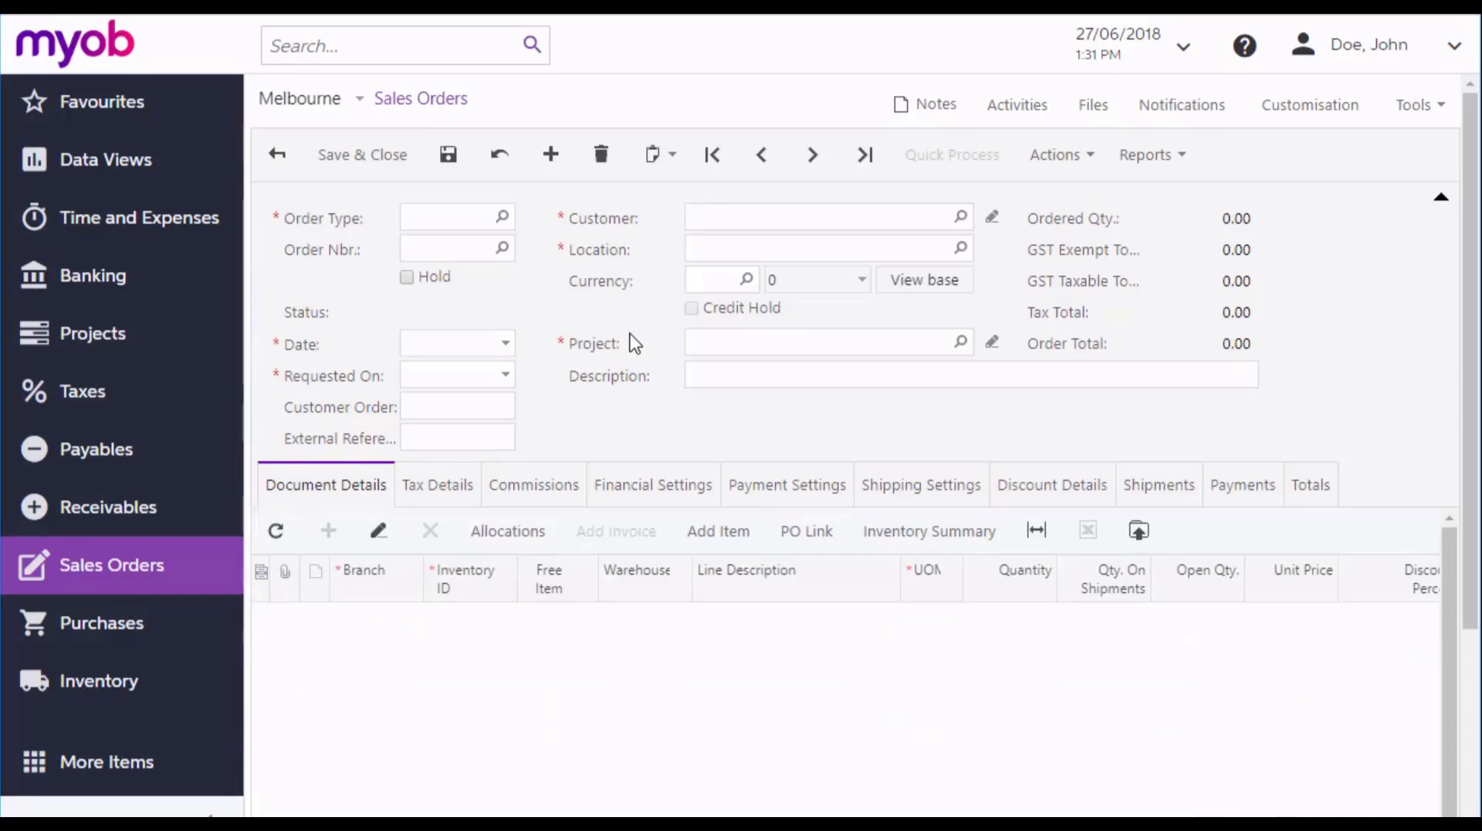
{"action": "left_click", "coordinate": [550, 154]}
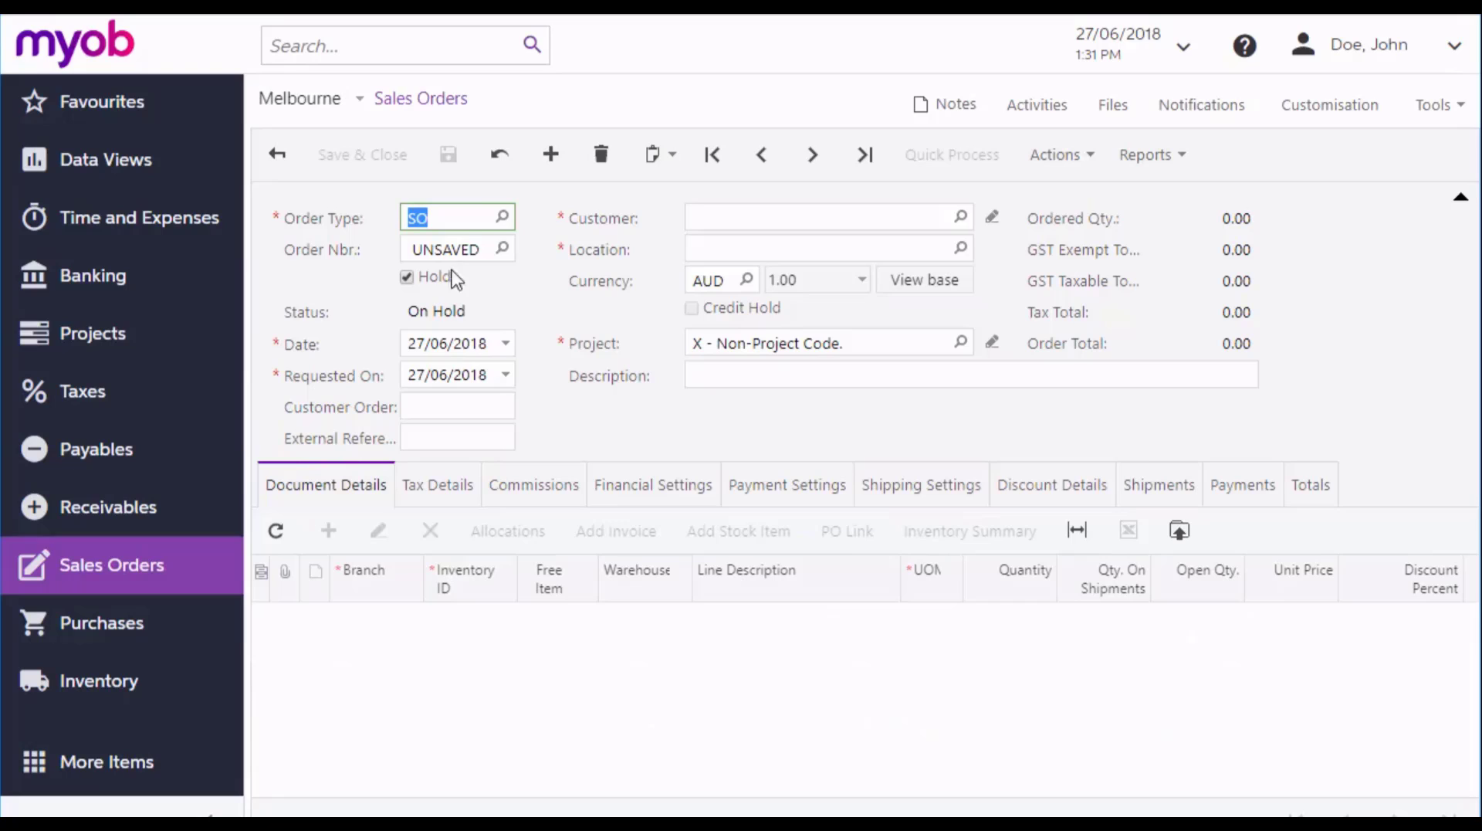
{"action": "left_click", "coordinate": [502, 218]}
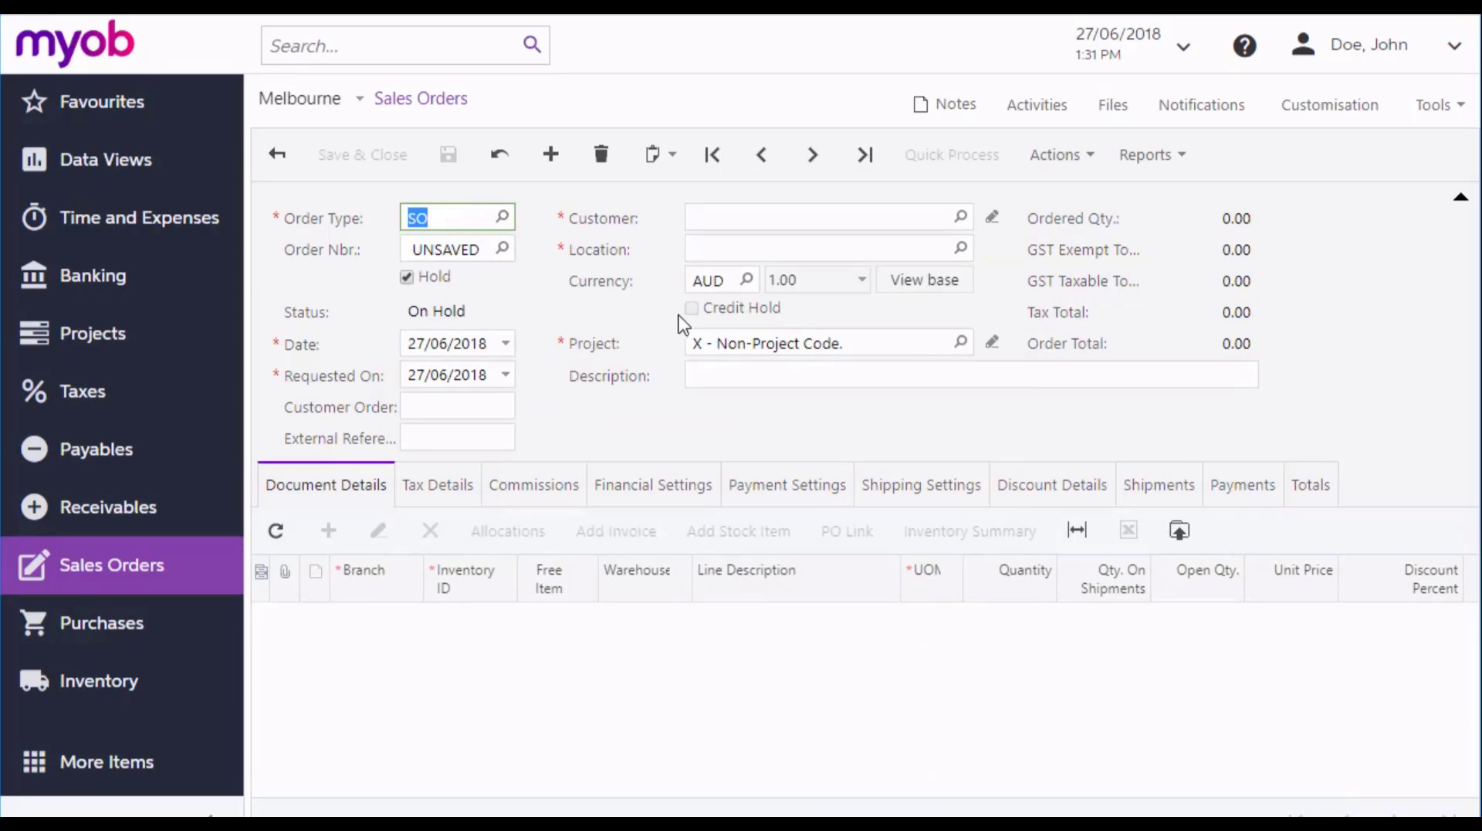
{"action": "mouse_move", "coordinate": [791, 217]}
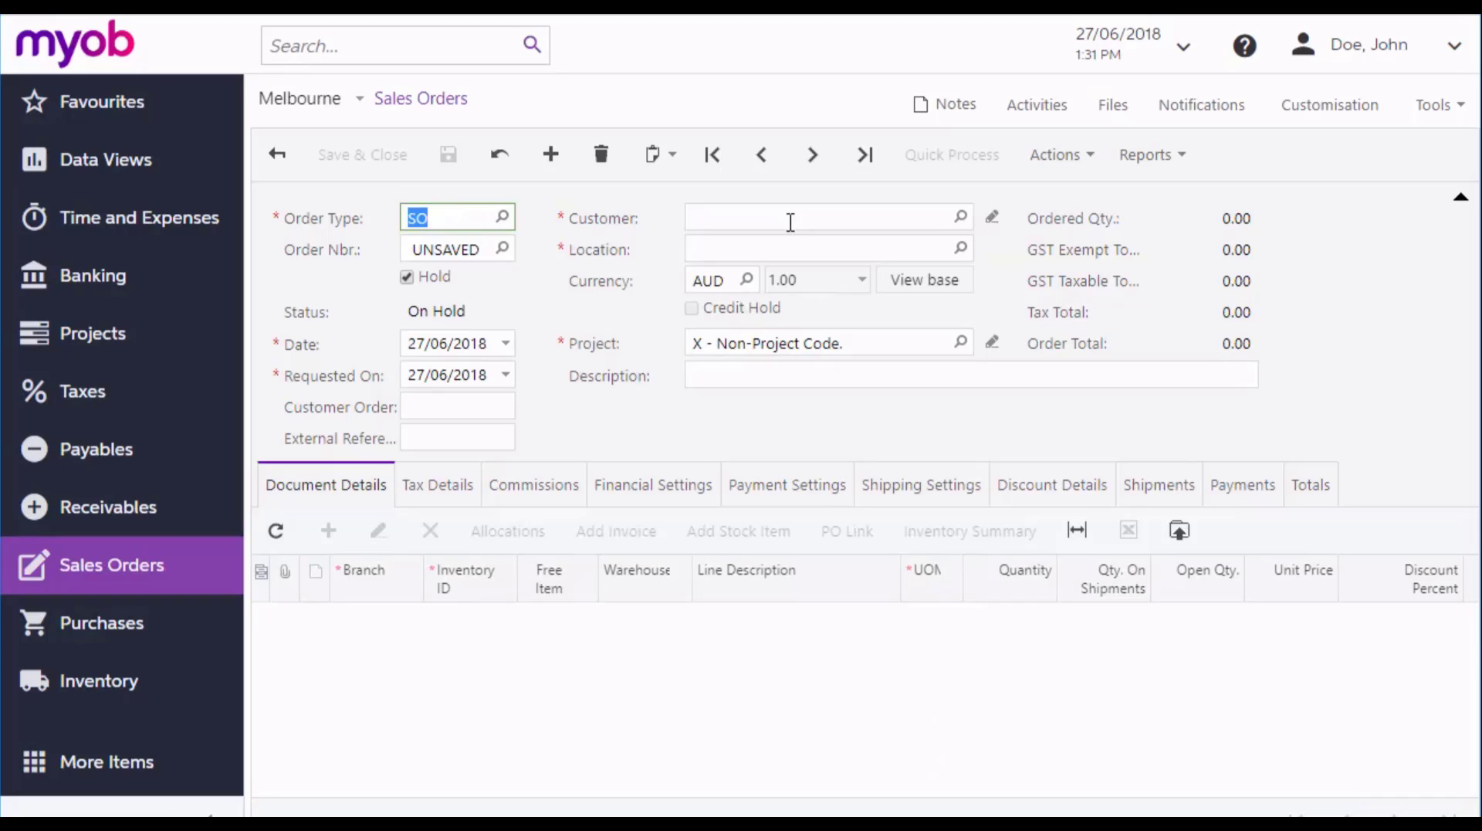
{"action": "type", "text": "bo"}
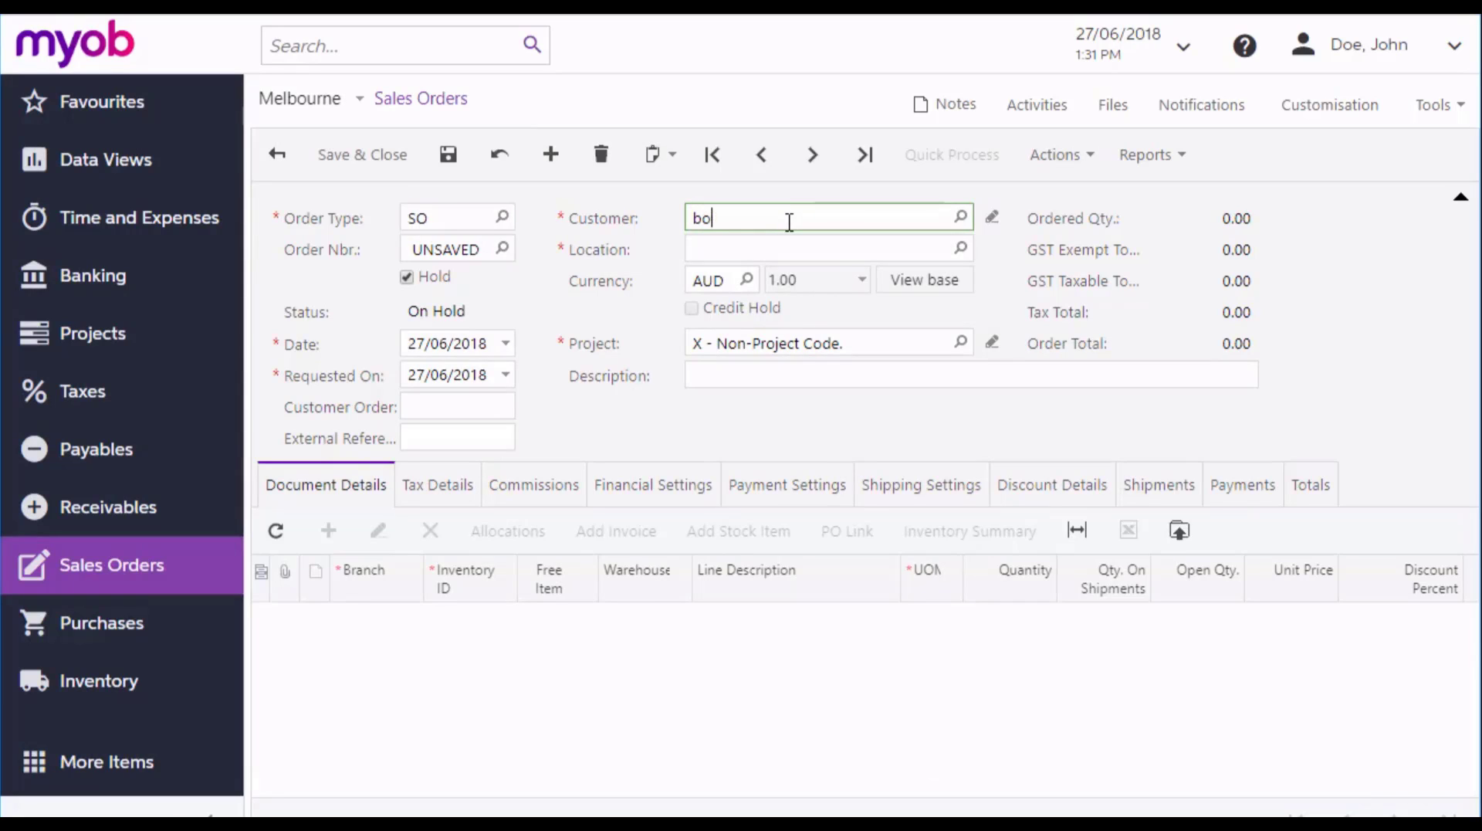
{"action": "type", "text": "ulde"}
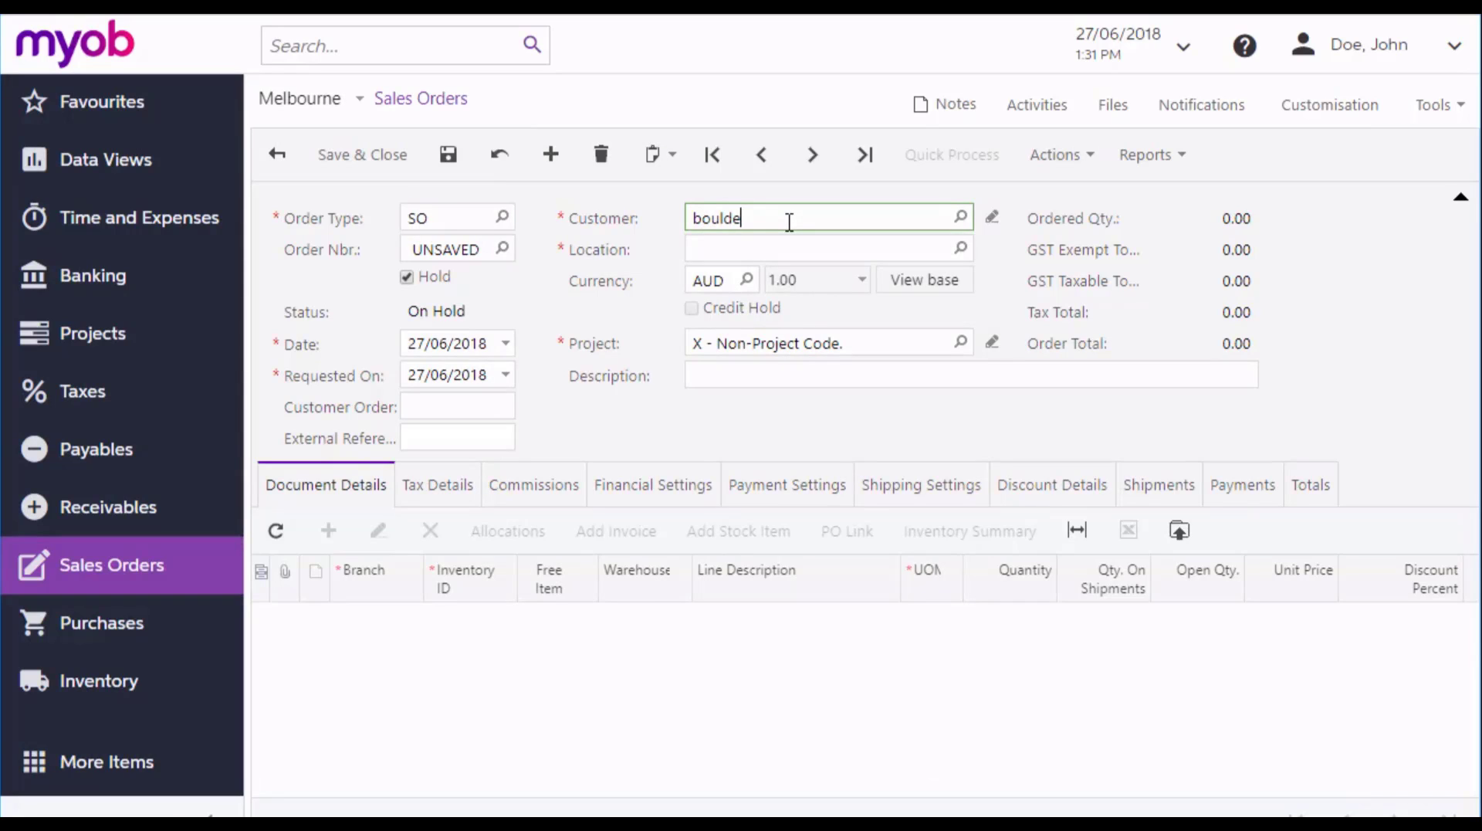
{"action": "type", "text": "BOULDERCR"}
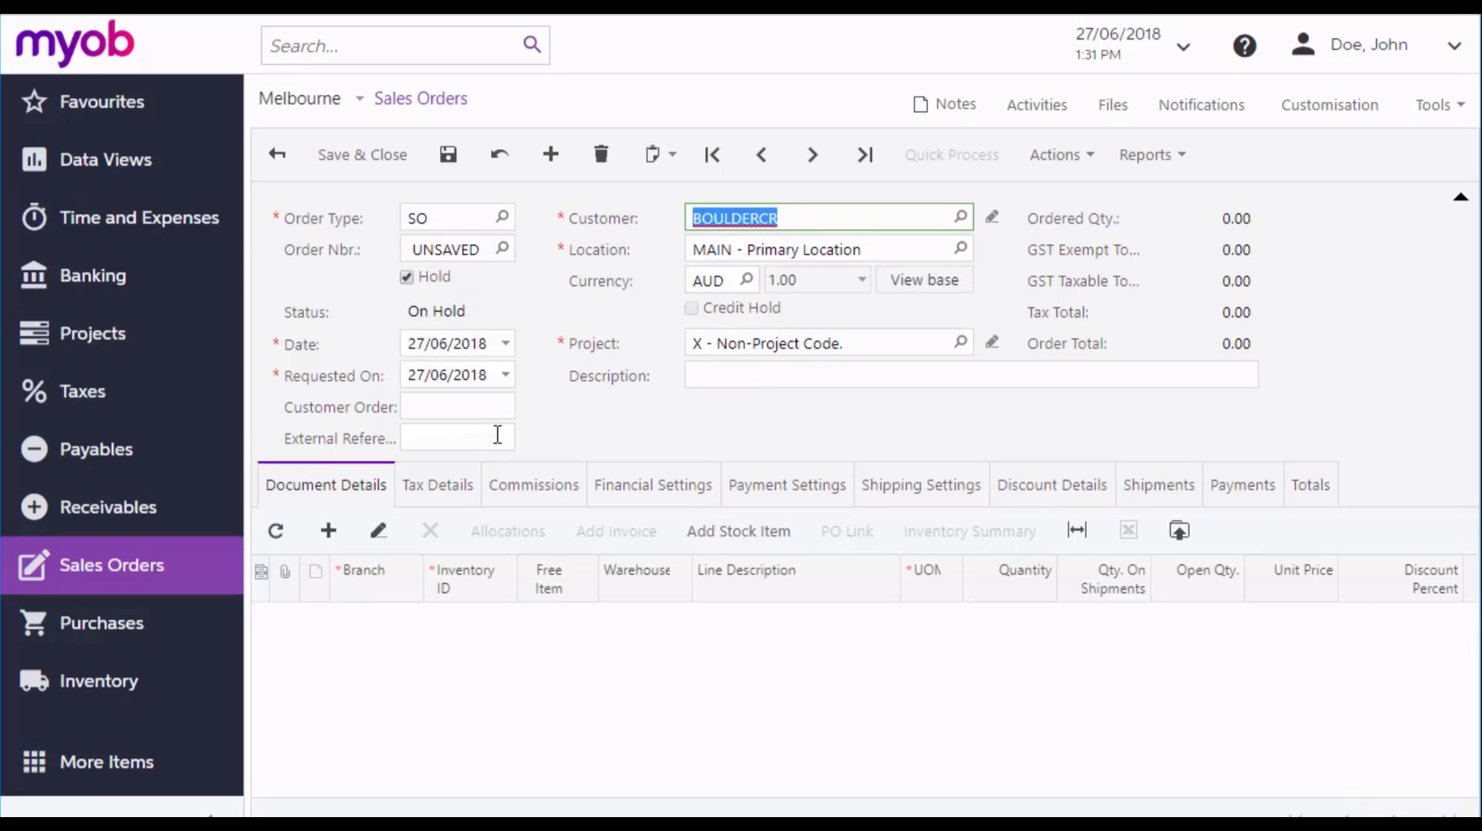
{"action": "mouse_move", "coordinate": [508, 415]}
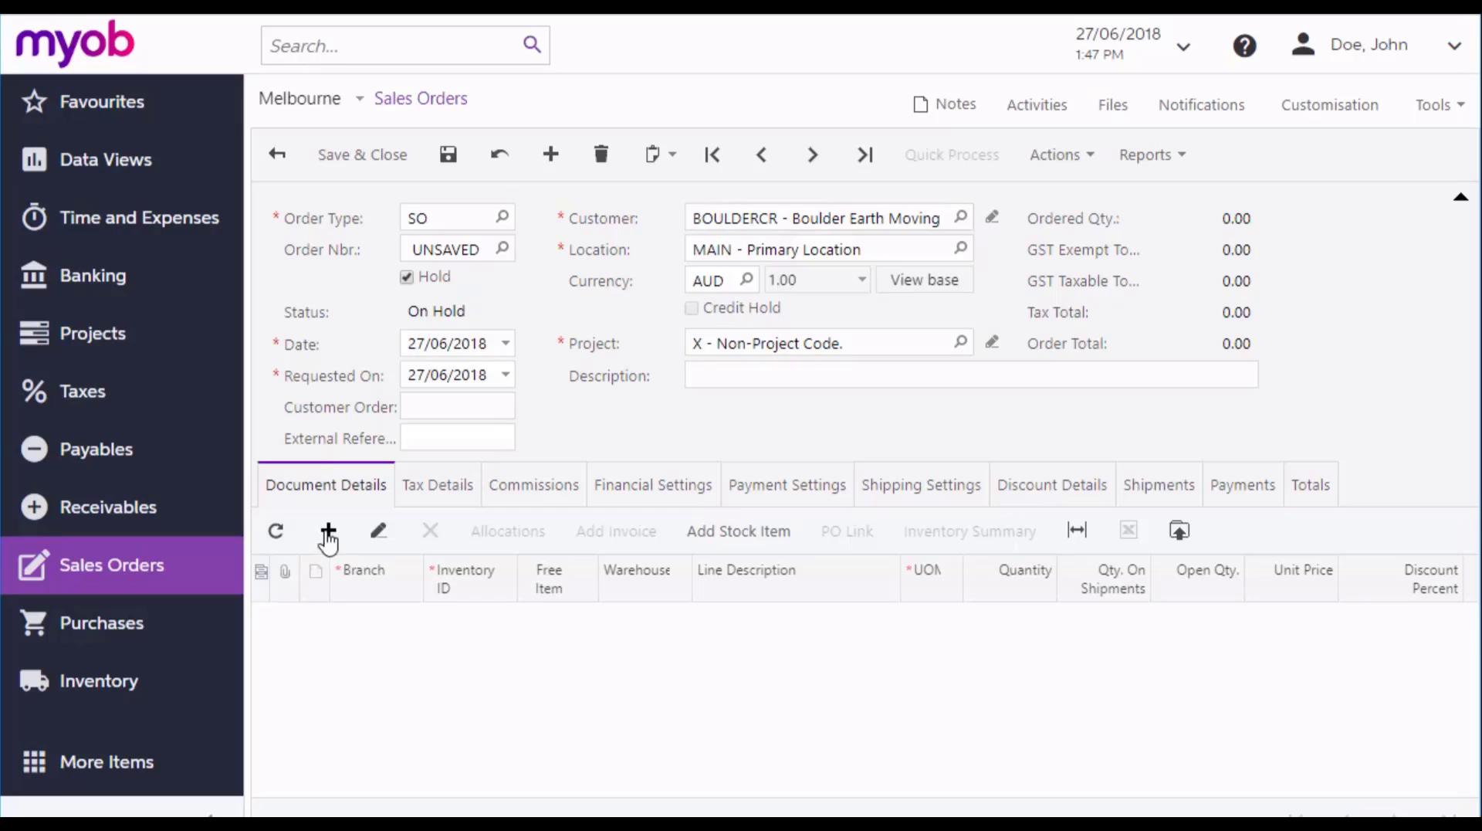
Add a line for CPU00001 3.6 GHz es1 Processor, quantity 2 at 45.50
{"action": "left_click", "coordinate": [327, 531]}
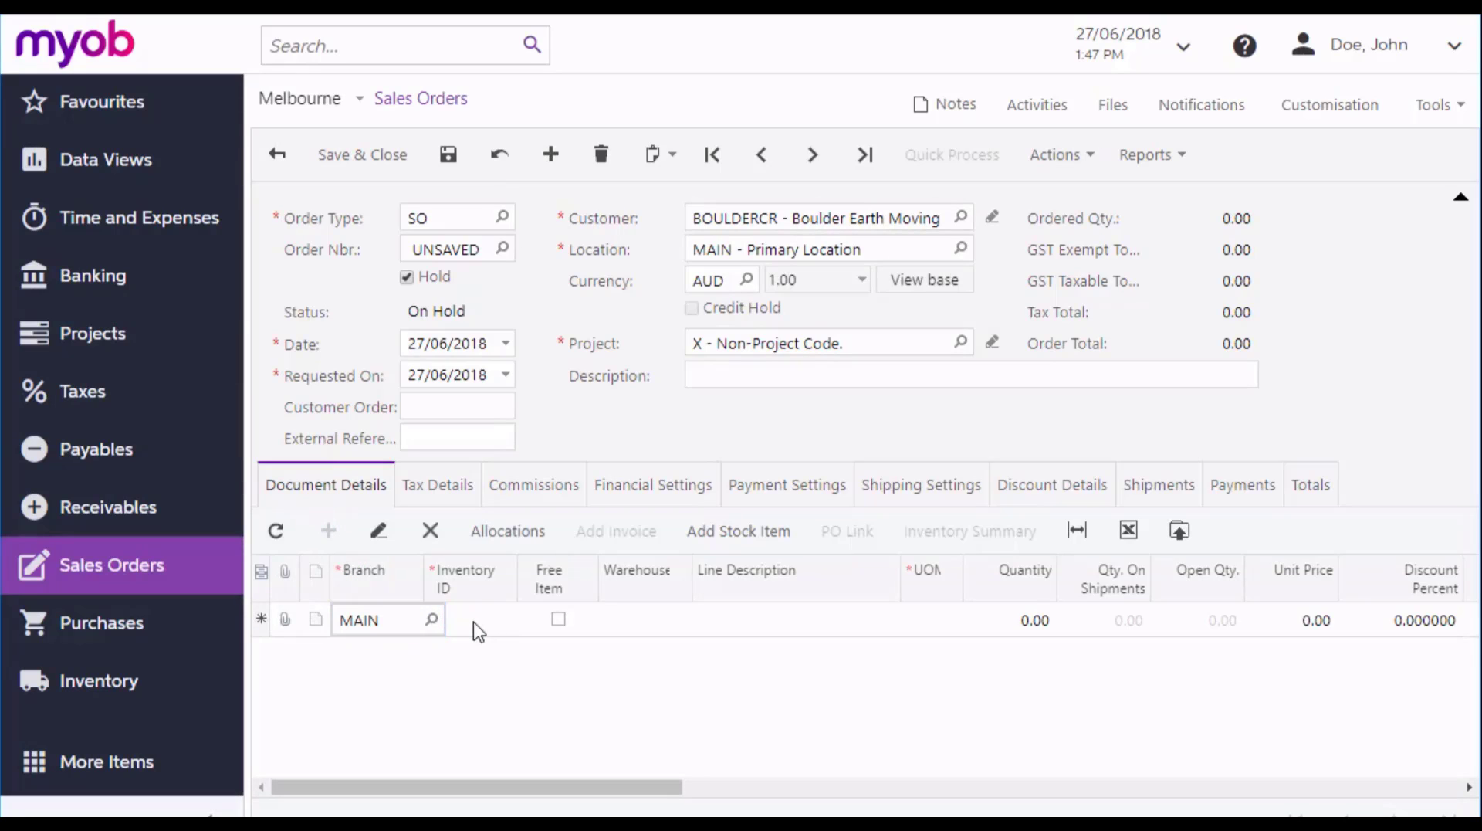
{"action": "type", "text": "cpu"}
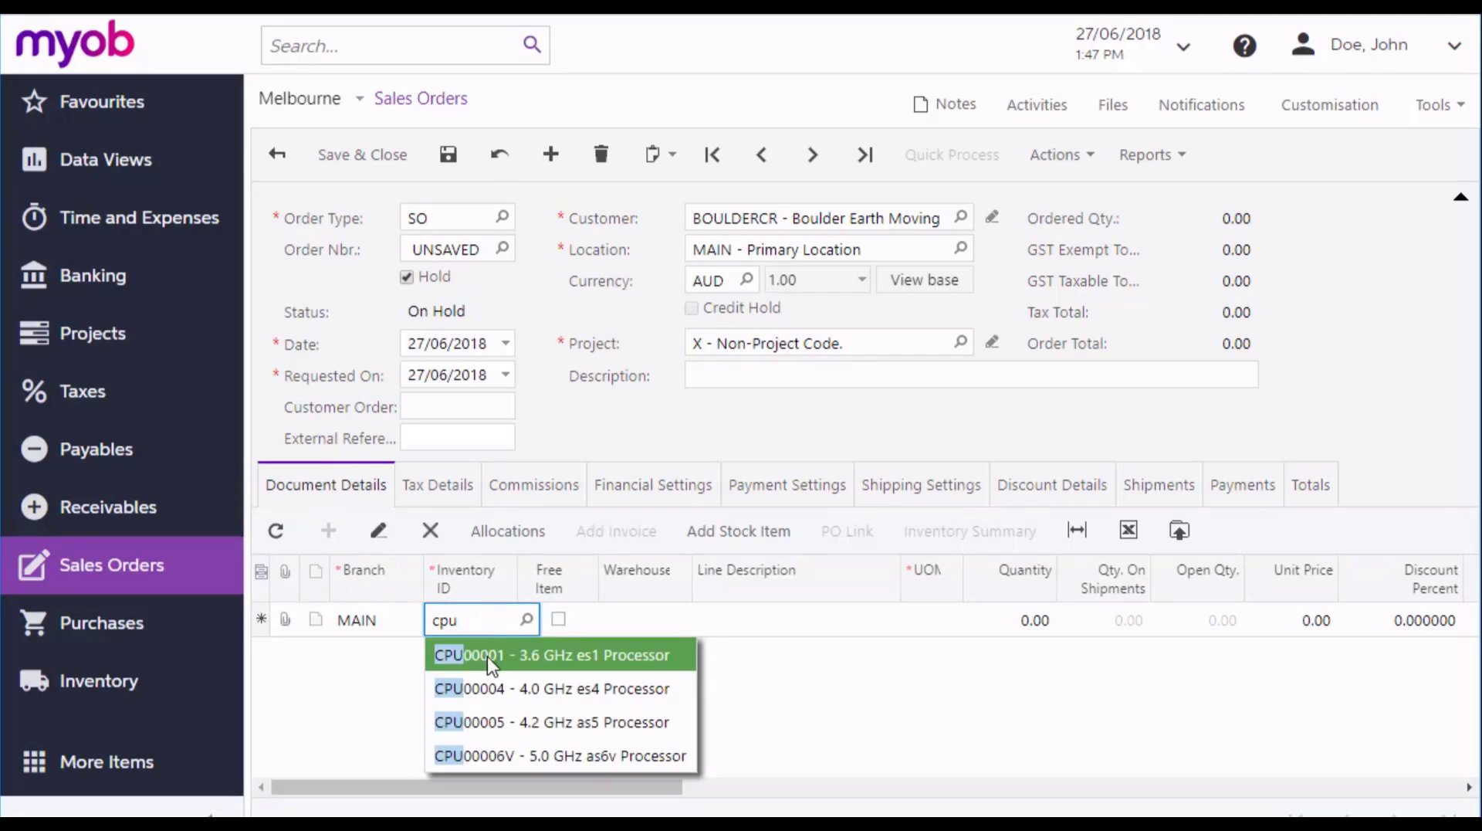
{"action": "left_click", "coordinate": [553, 654]}
{"action": "type", "text": "2"}
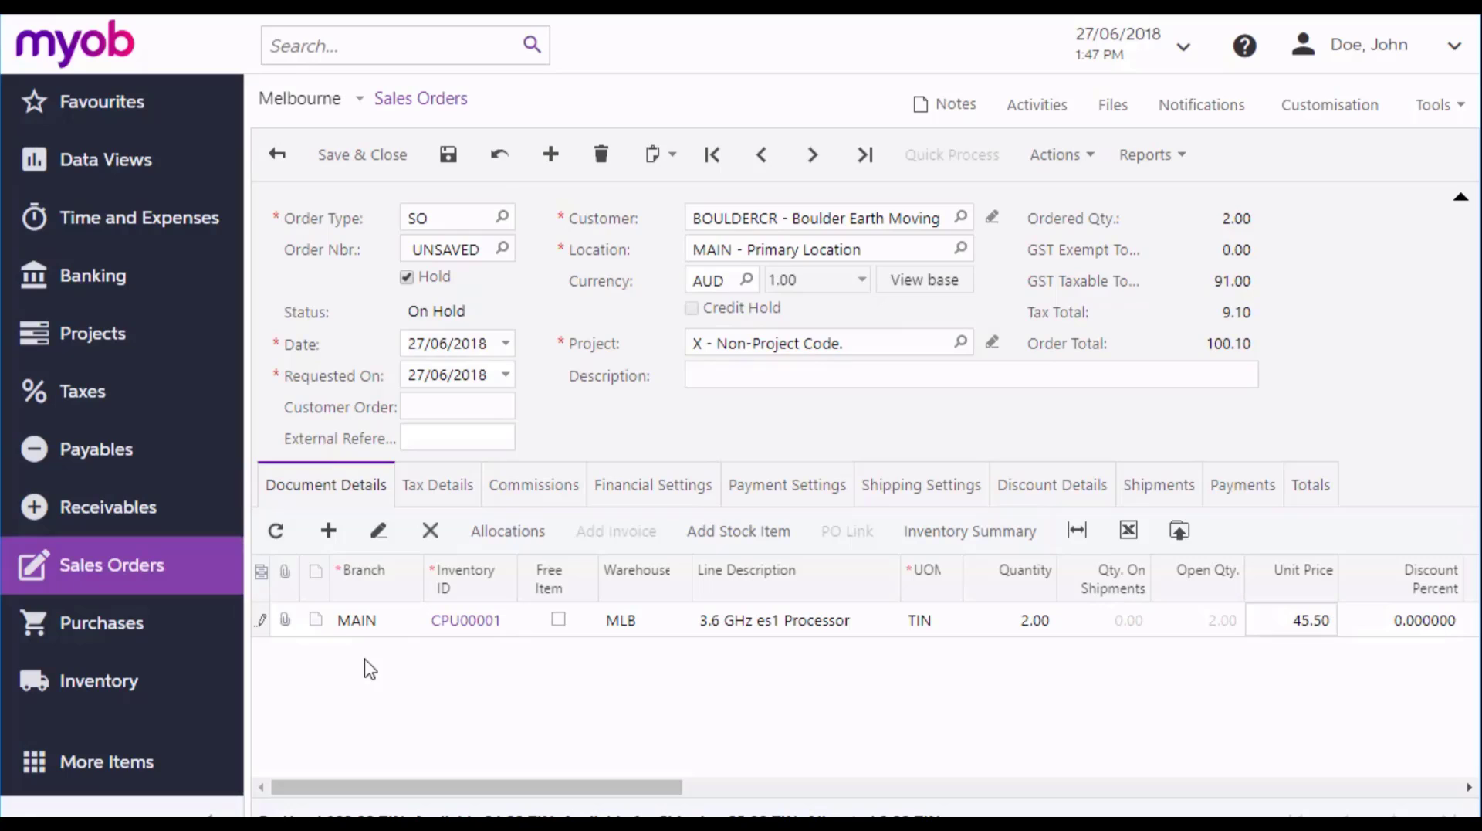
{"action": "mouse_move", "coordinate": [535, 647]}
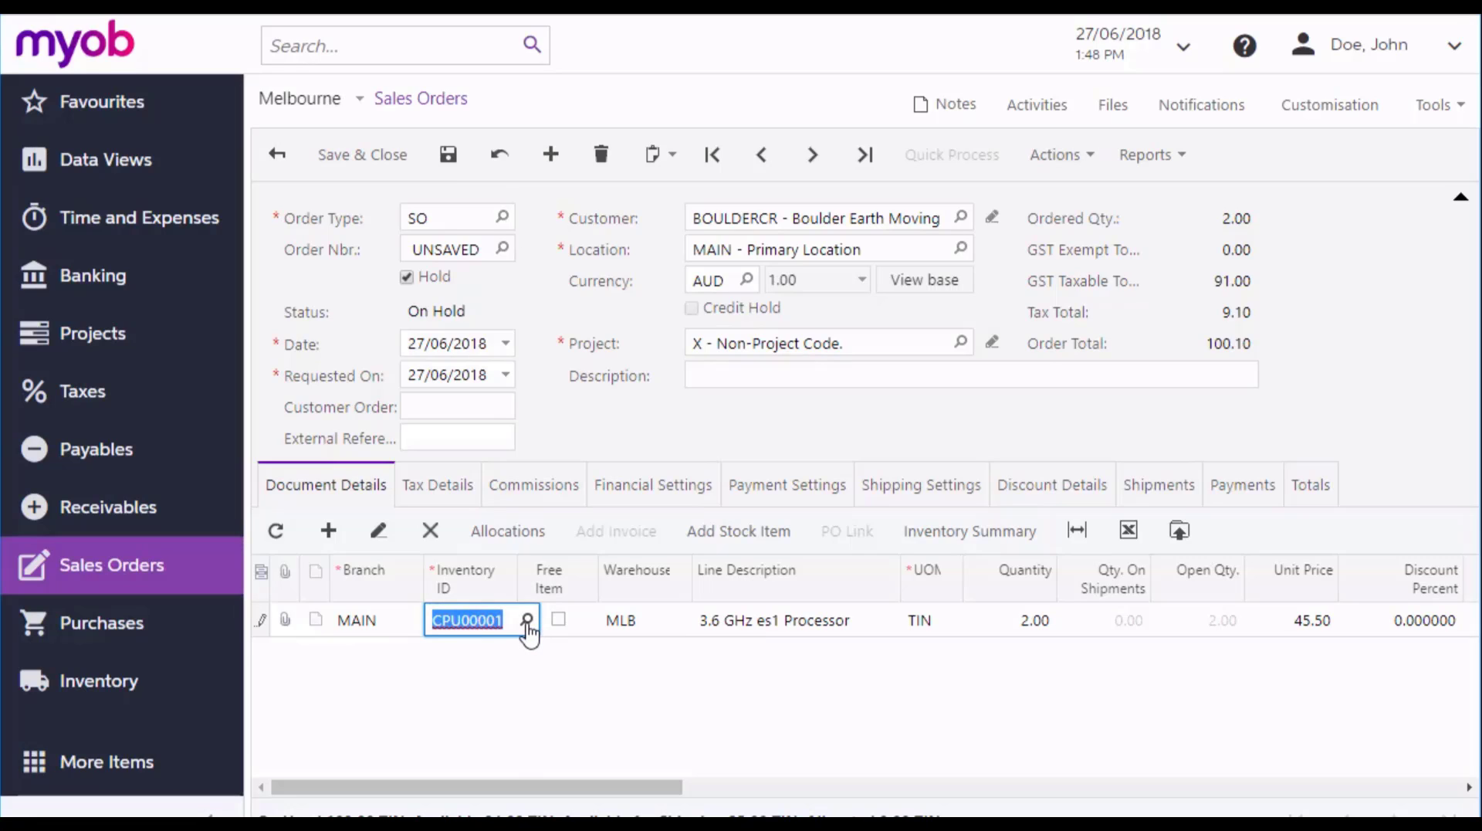
{"action": "mouse_move", "coordinate": [622, 643]}
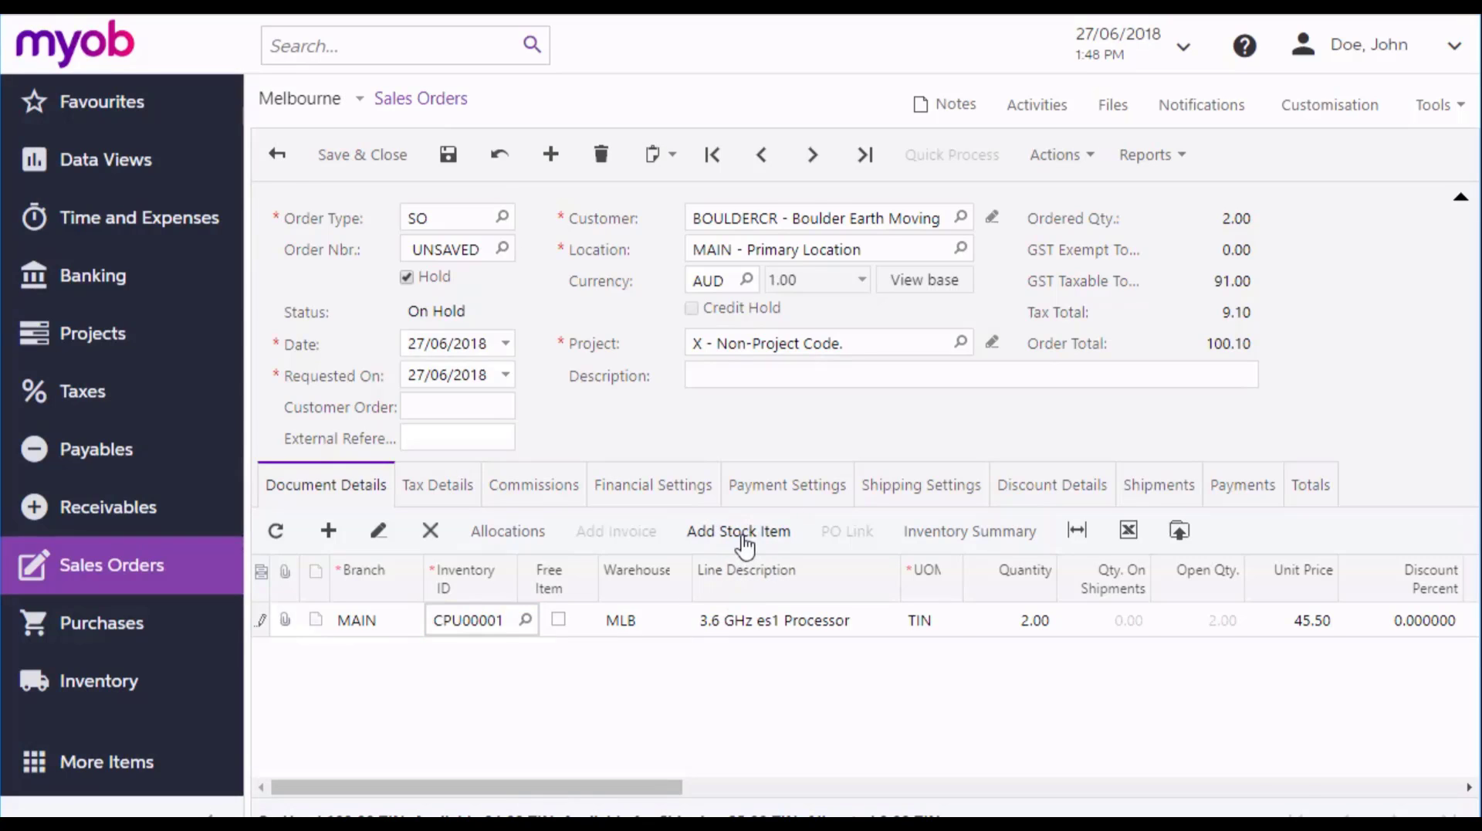
Via Add Stock Item, search 'key' and add keyboard lines of 3 (PER), 4 (SYD) and 5 KEYBD760 (AKL)
{"action": "left_click", "coordinate": [738, 529]}
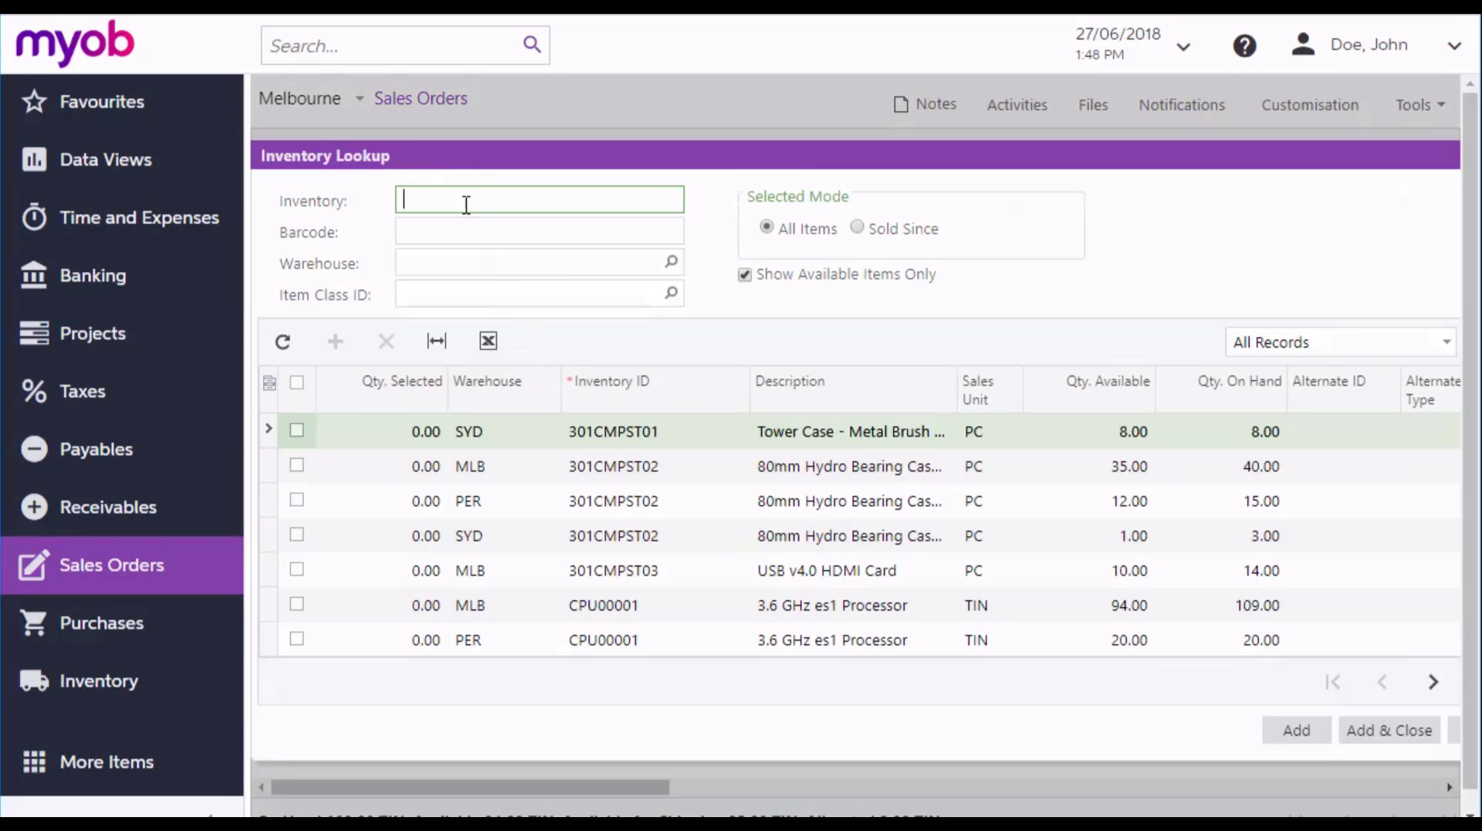
{"action": "type", "text": "key"}
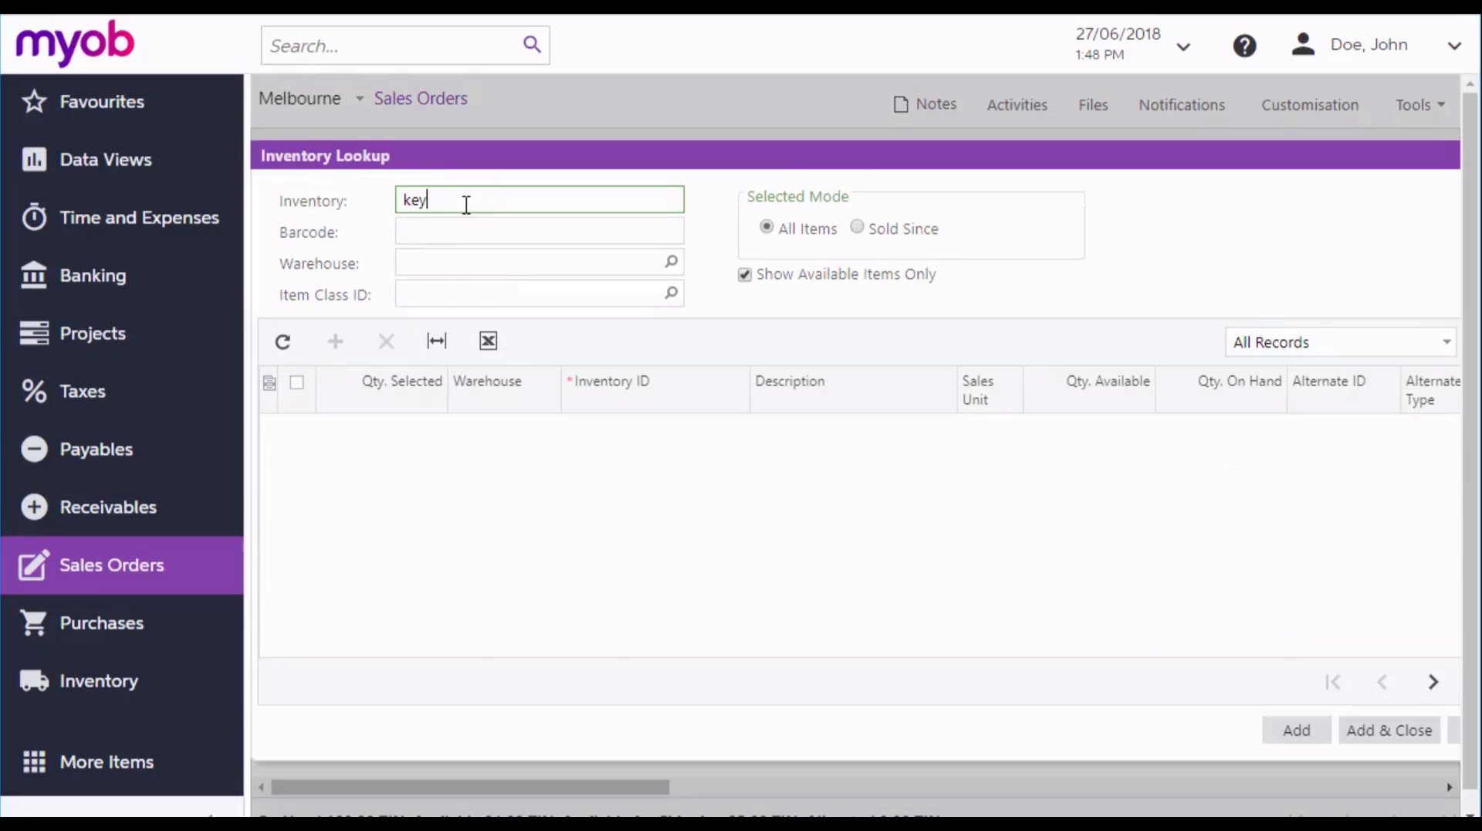
{"action": "key", "text": "Return"}
{"action": "type", "text": "5"}
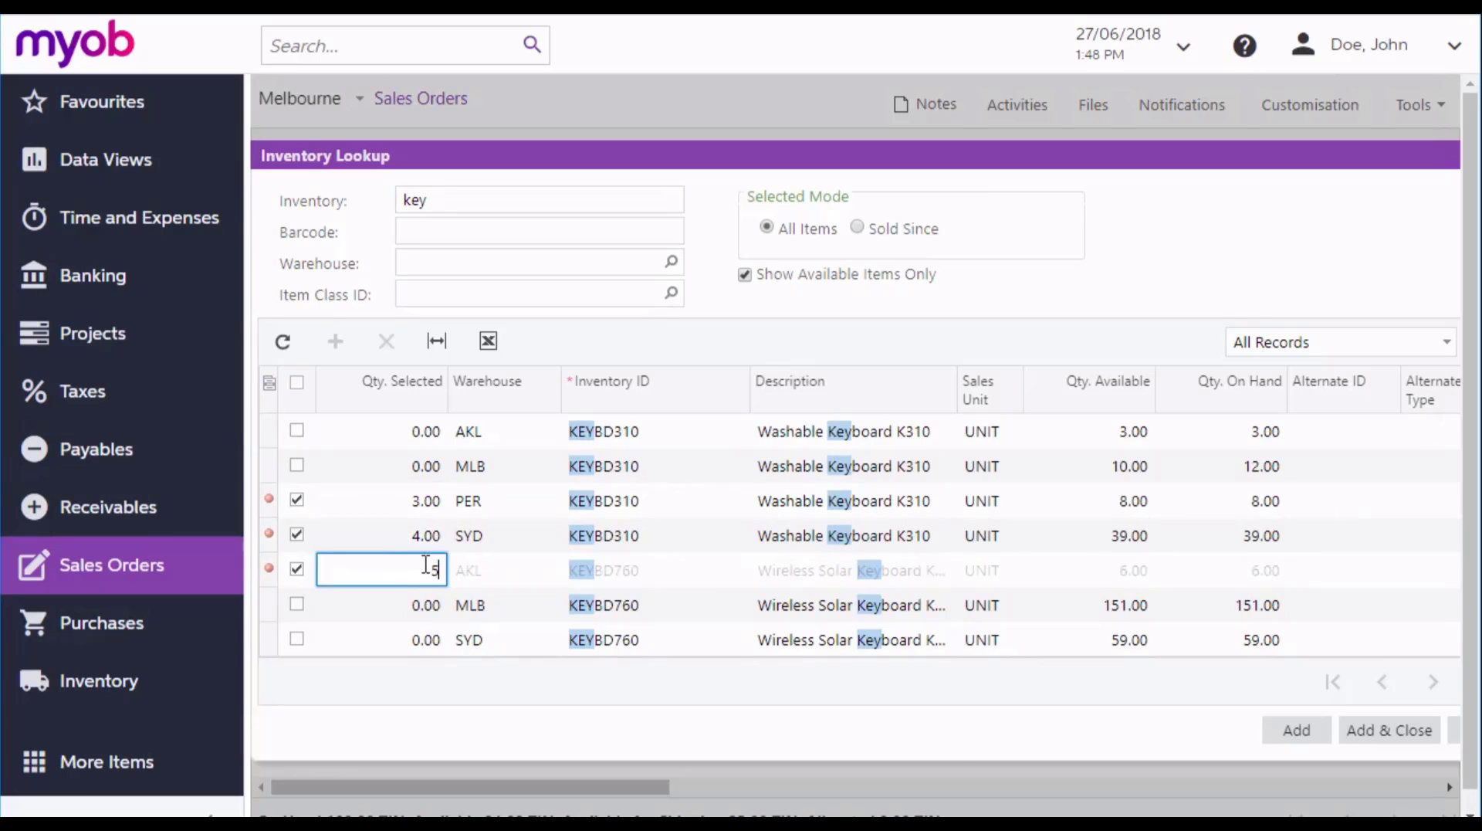
{"action": "left_click", "coordinate": [1387, 730]}
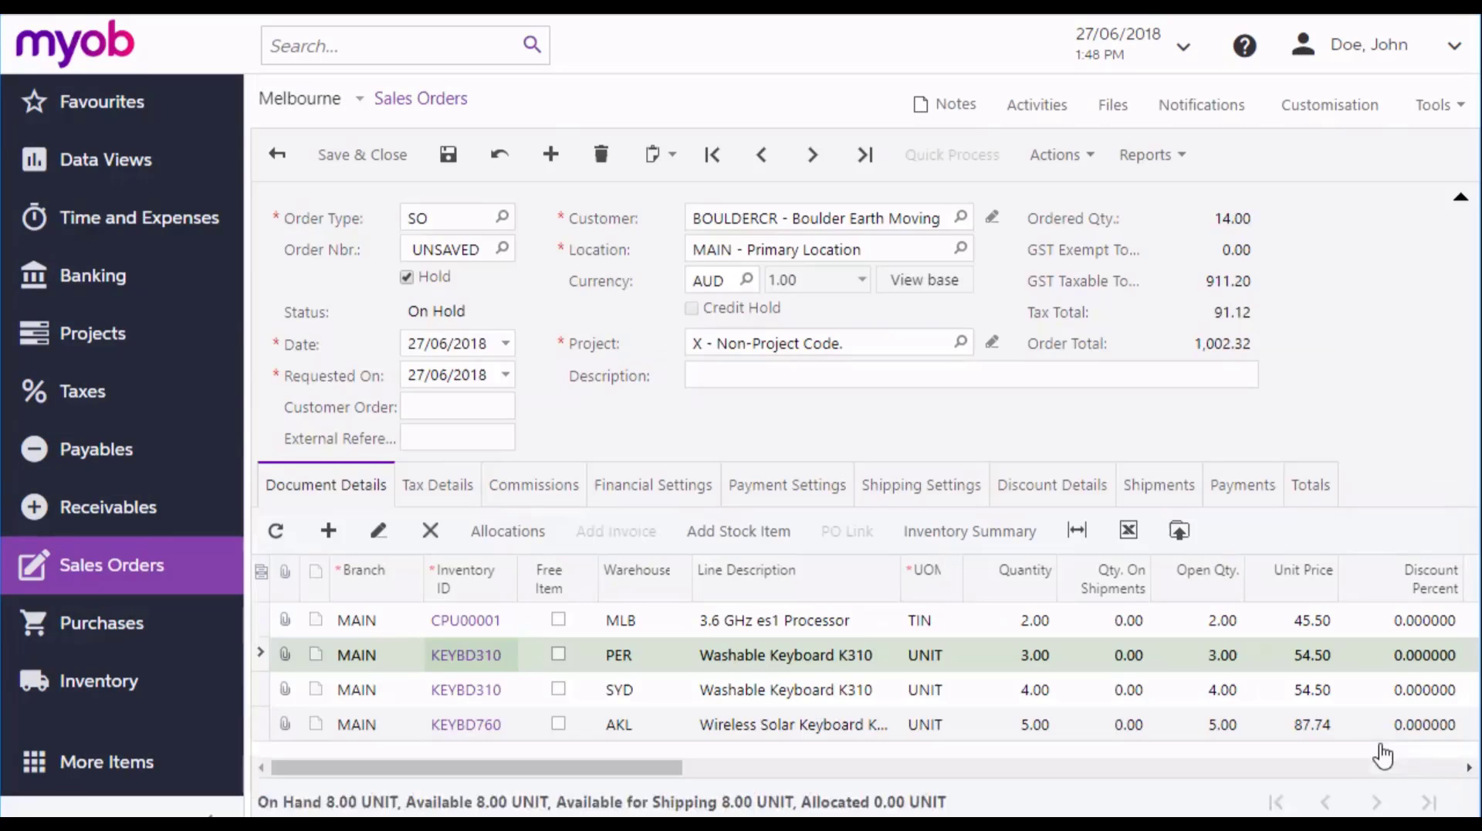
{"action": "mouse_move", "coordinate": [856, 707]}
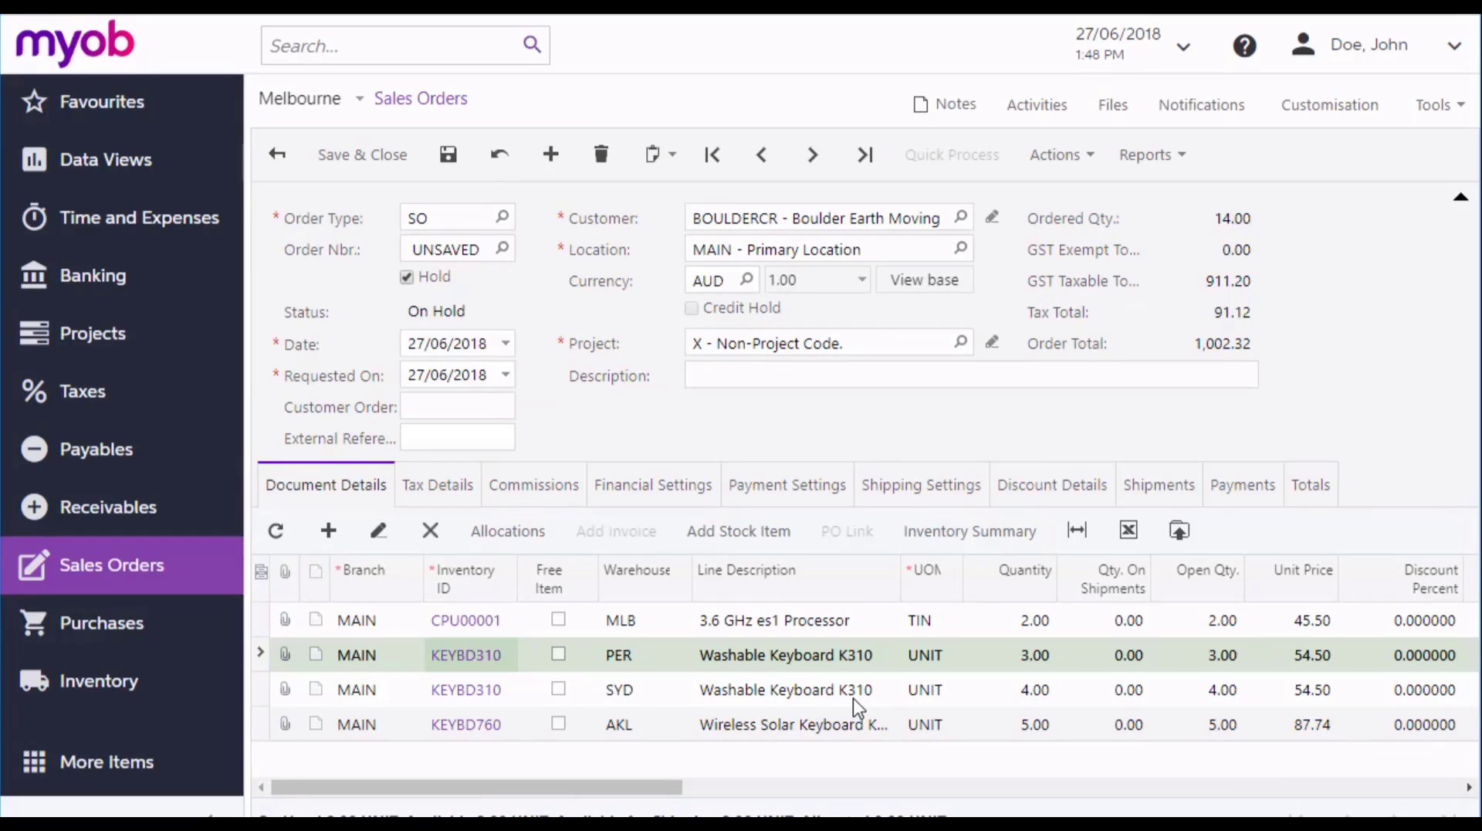
{"action": "mouse_move", "coordinate": [778, 730]}
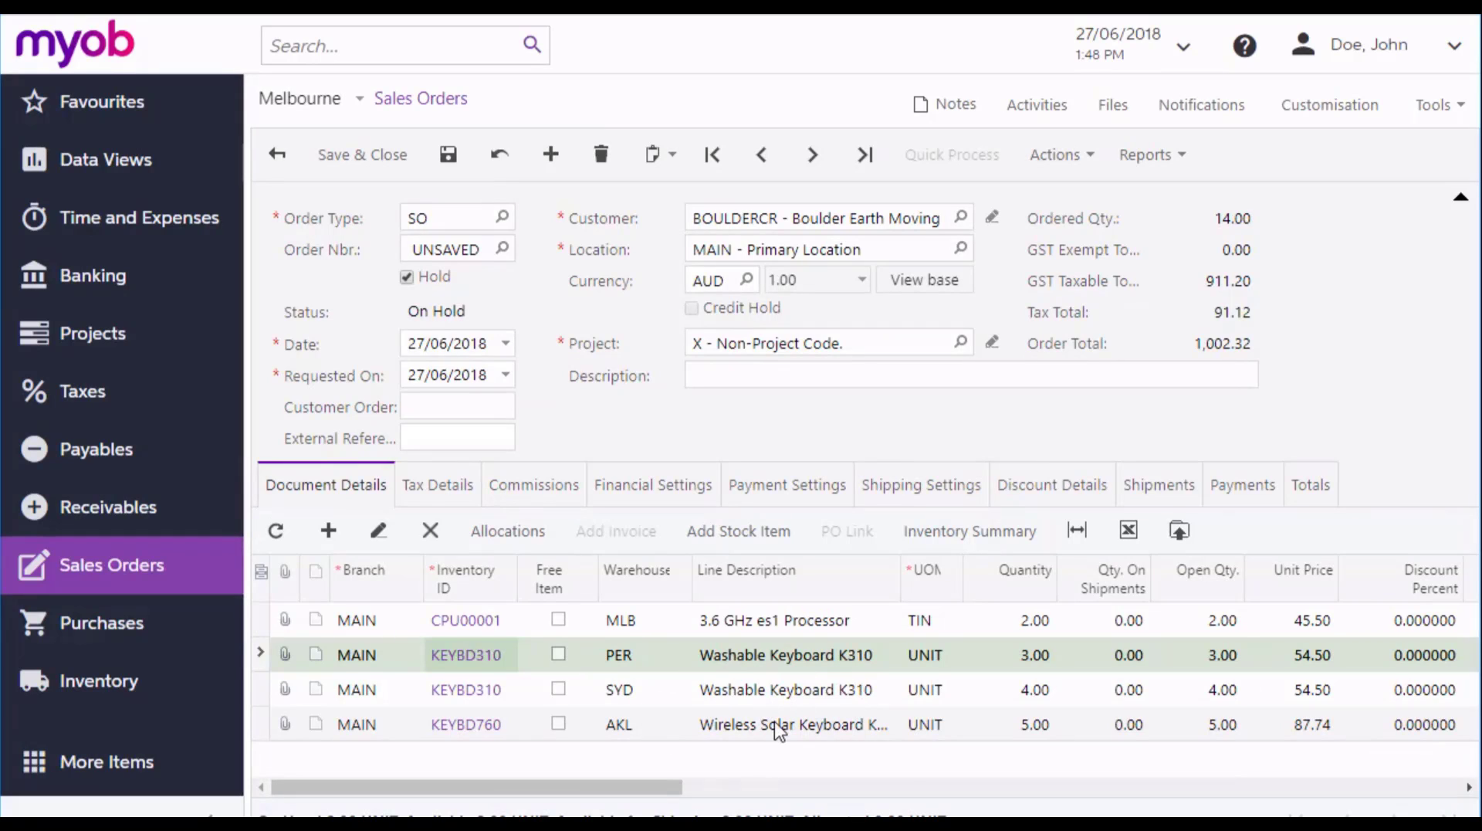
{"action": "mouse_move", "coordinate": [743, 640]}
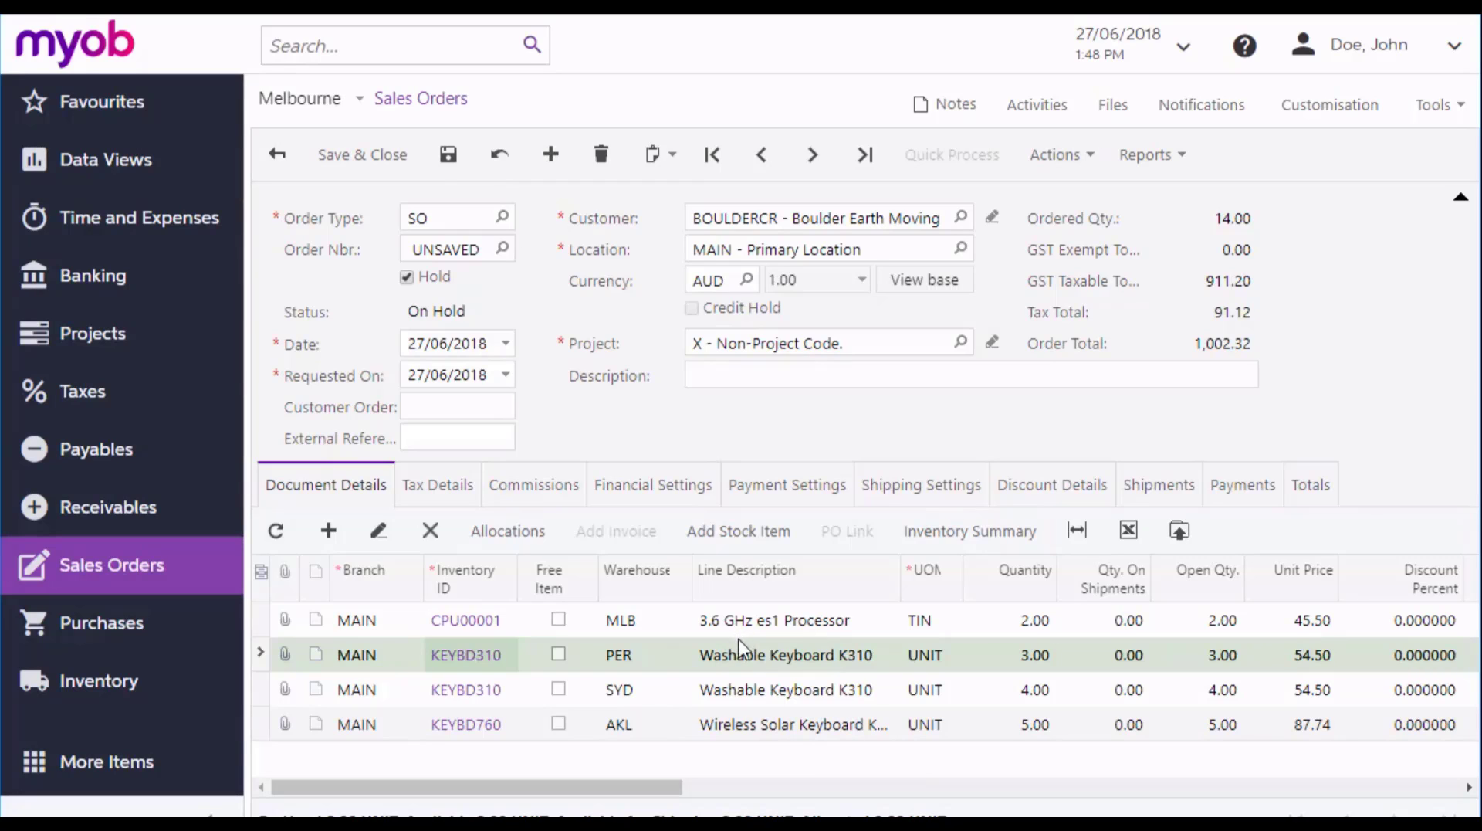
Save the order so it receives number 0003316 with a 1,002.32 total
{"action": "left_click", "coordinate": [448, 155]}
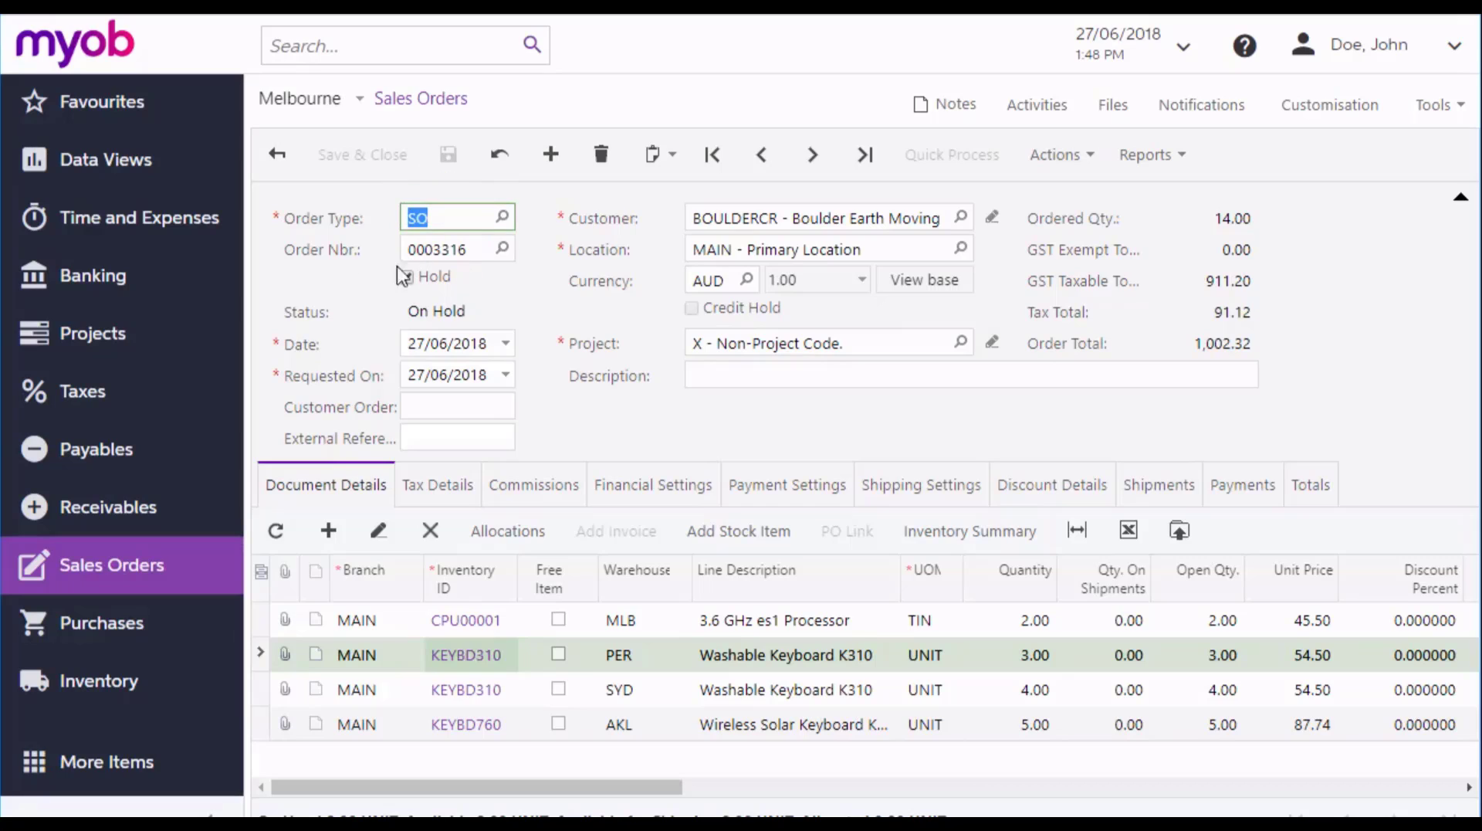
{"action": "left_click", "coordinate": [406, 276]}
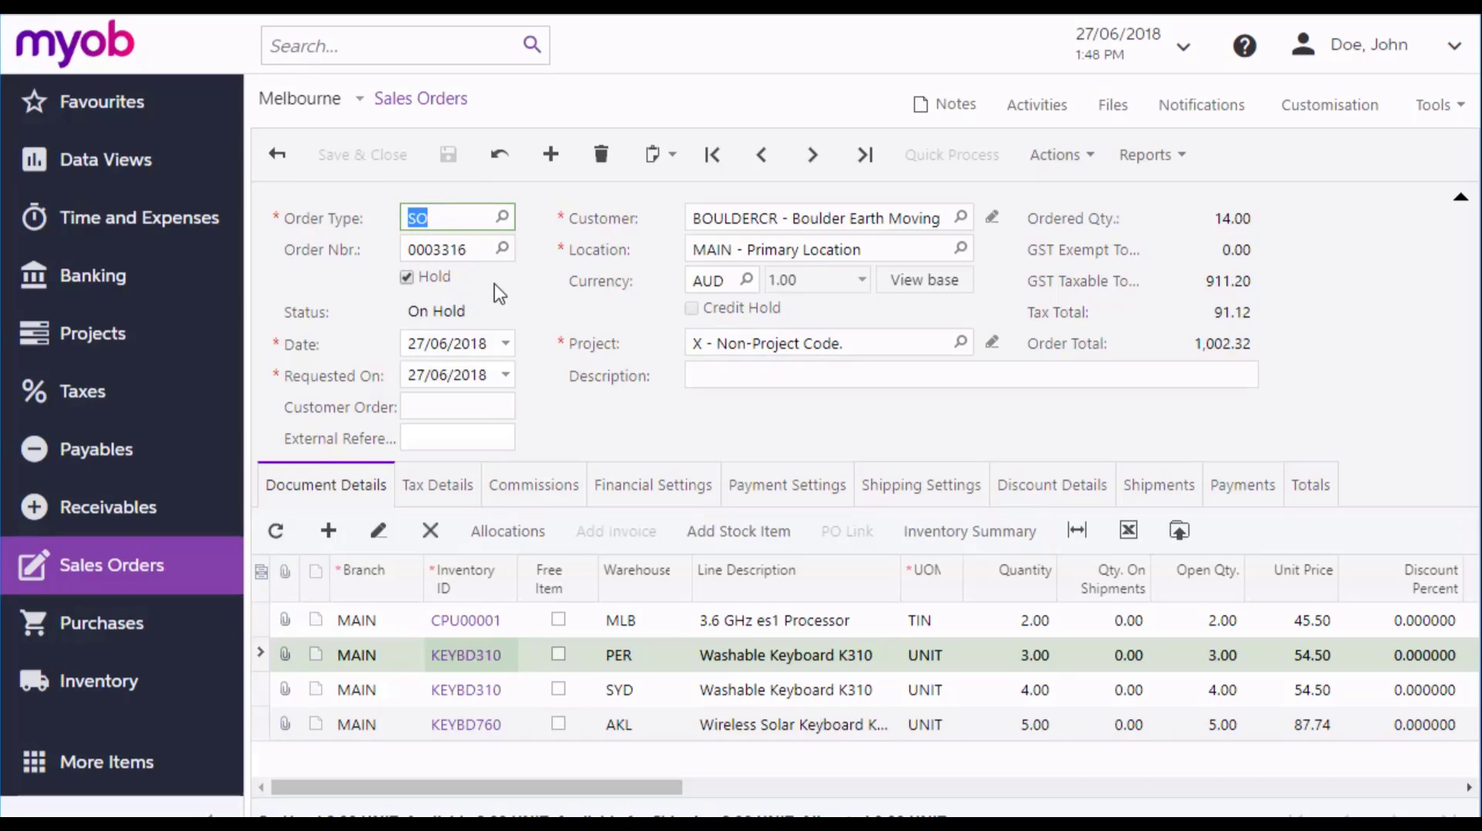
{"action": "mouse_move", "coordinate": [360, 317]}
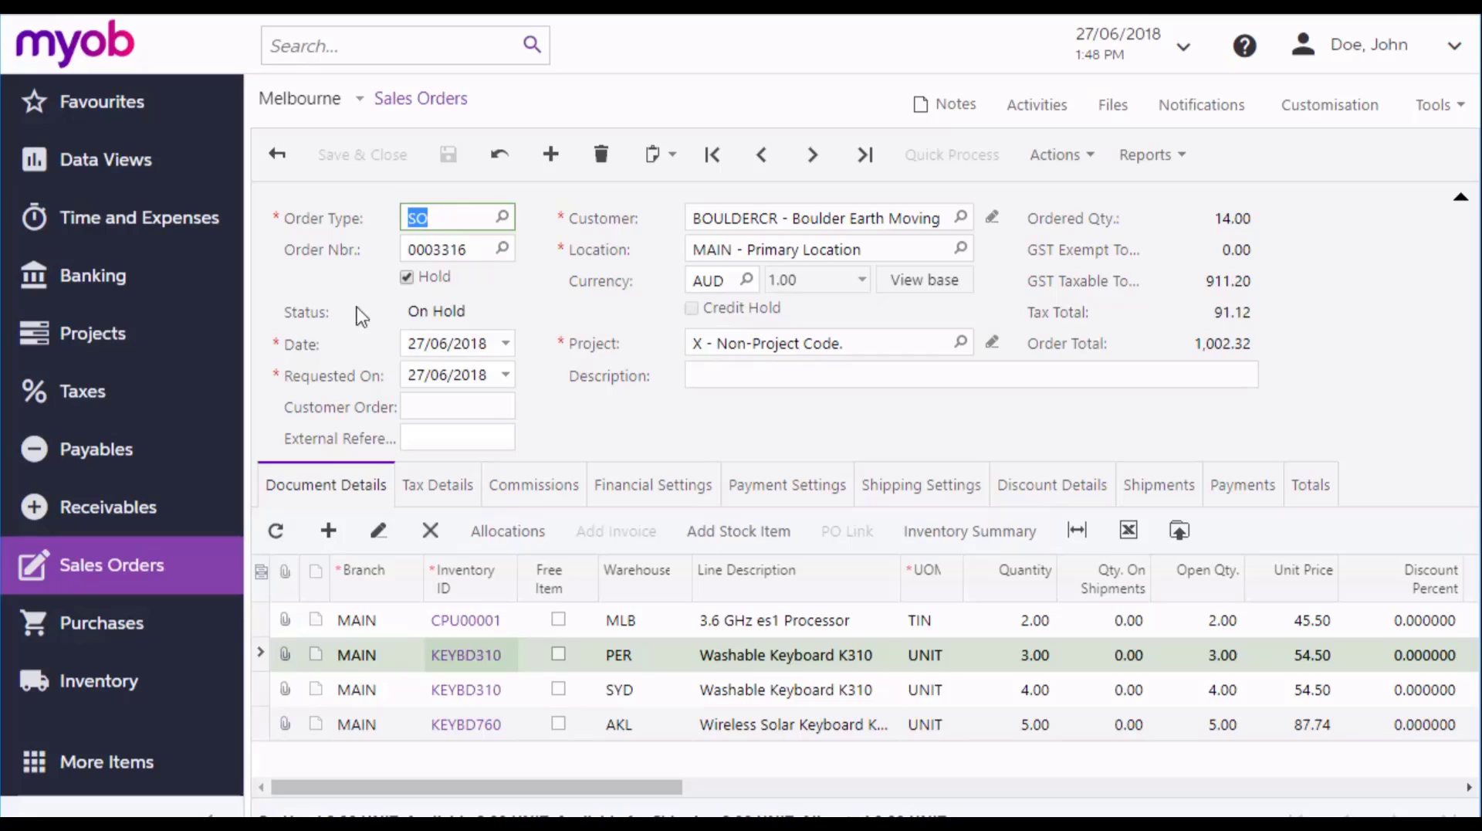
{"action": "mouse_move", "coordinate": [481, 312]}
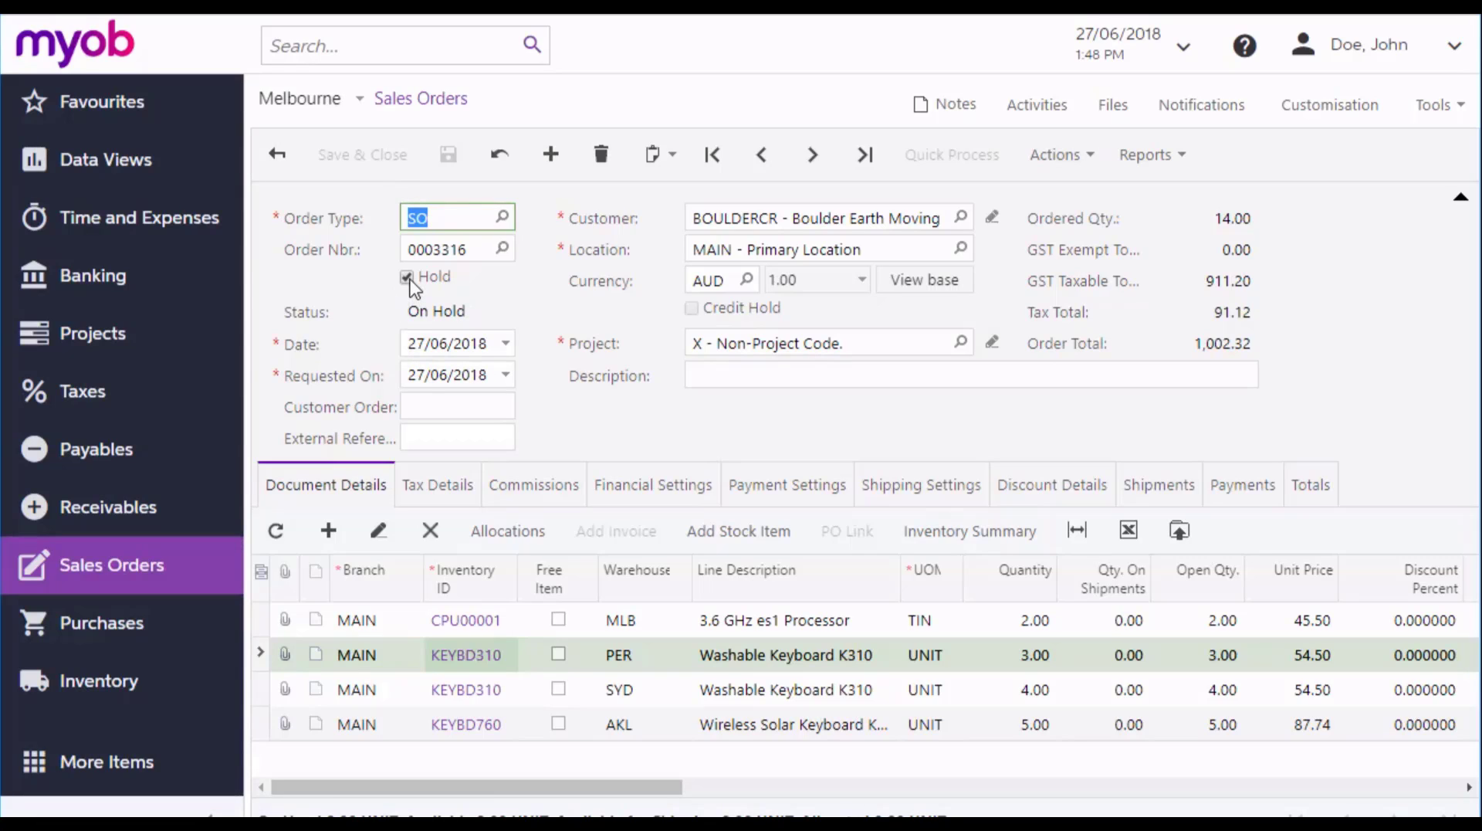
Release the order from hold to Open status and view the Print Sales Order/Quote report option
{"action": "left_click", "coordinate": [407, 276]}
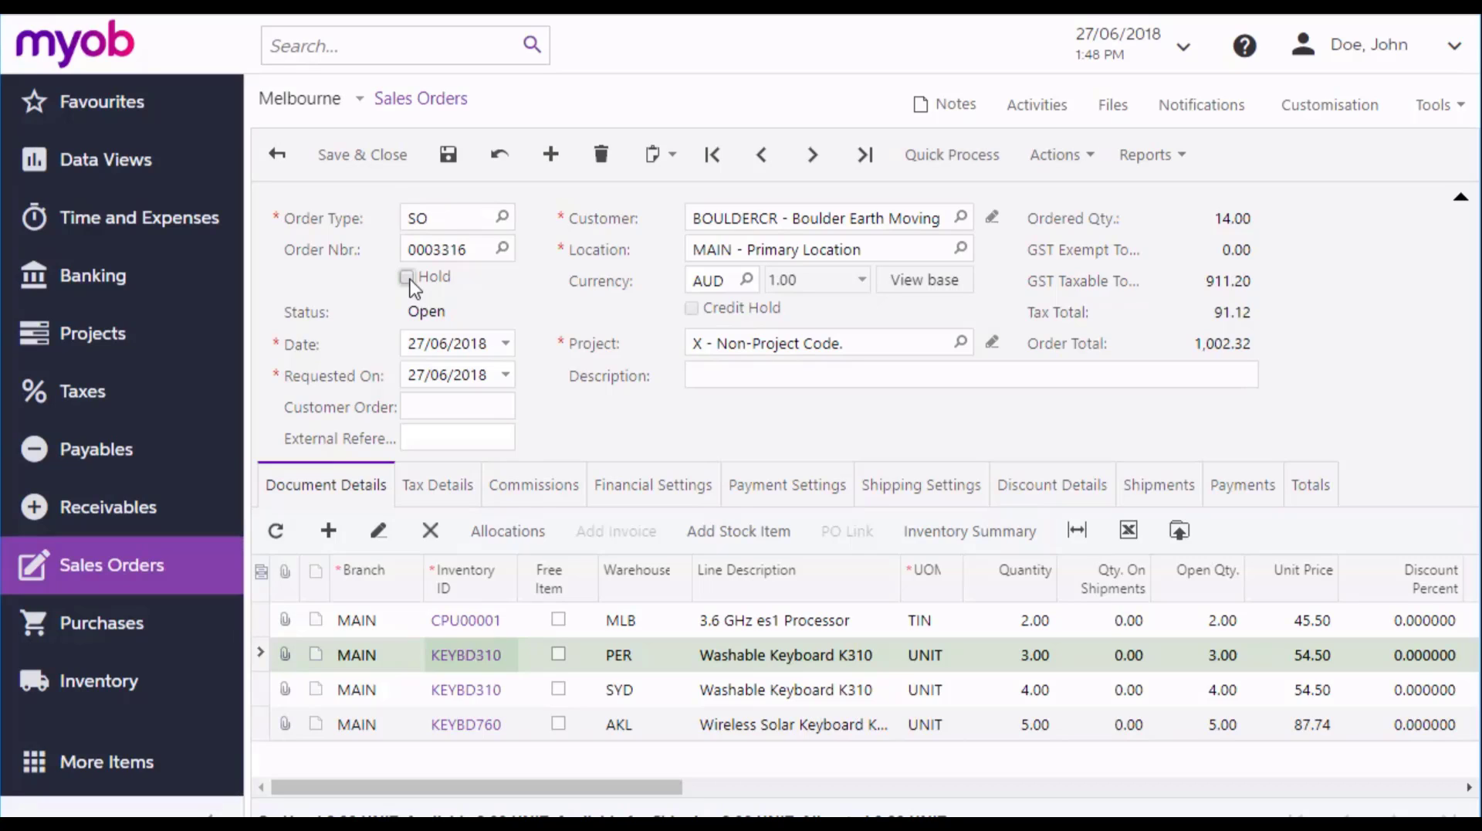
{"action": "left_click", "coordinate": [1144, 154]}
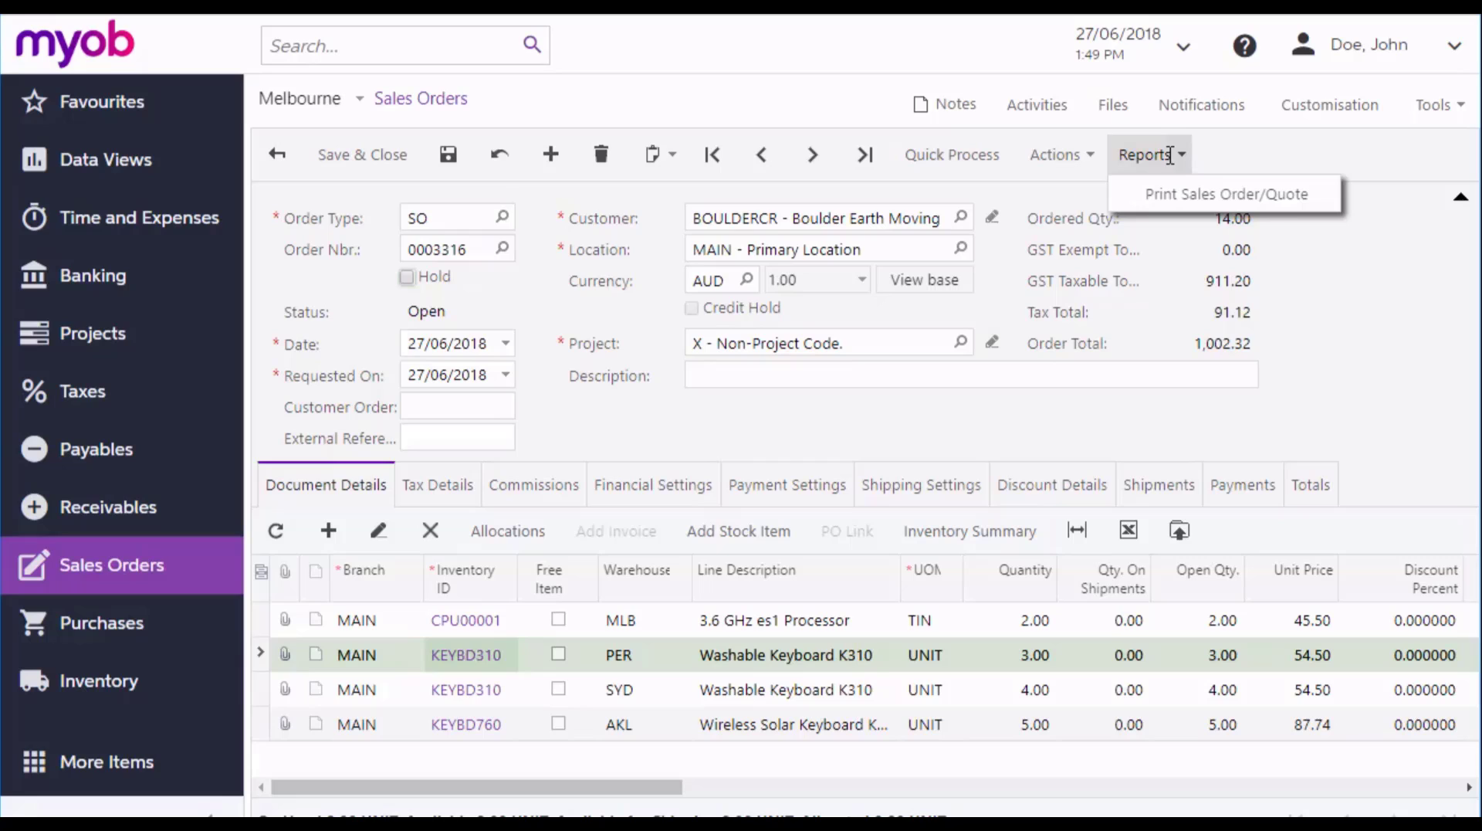
Show the Actions menu with Email Sales Order/Quote and other follow-up options
{"action": "left_click", "coordinate": [1056, 154]}
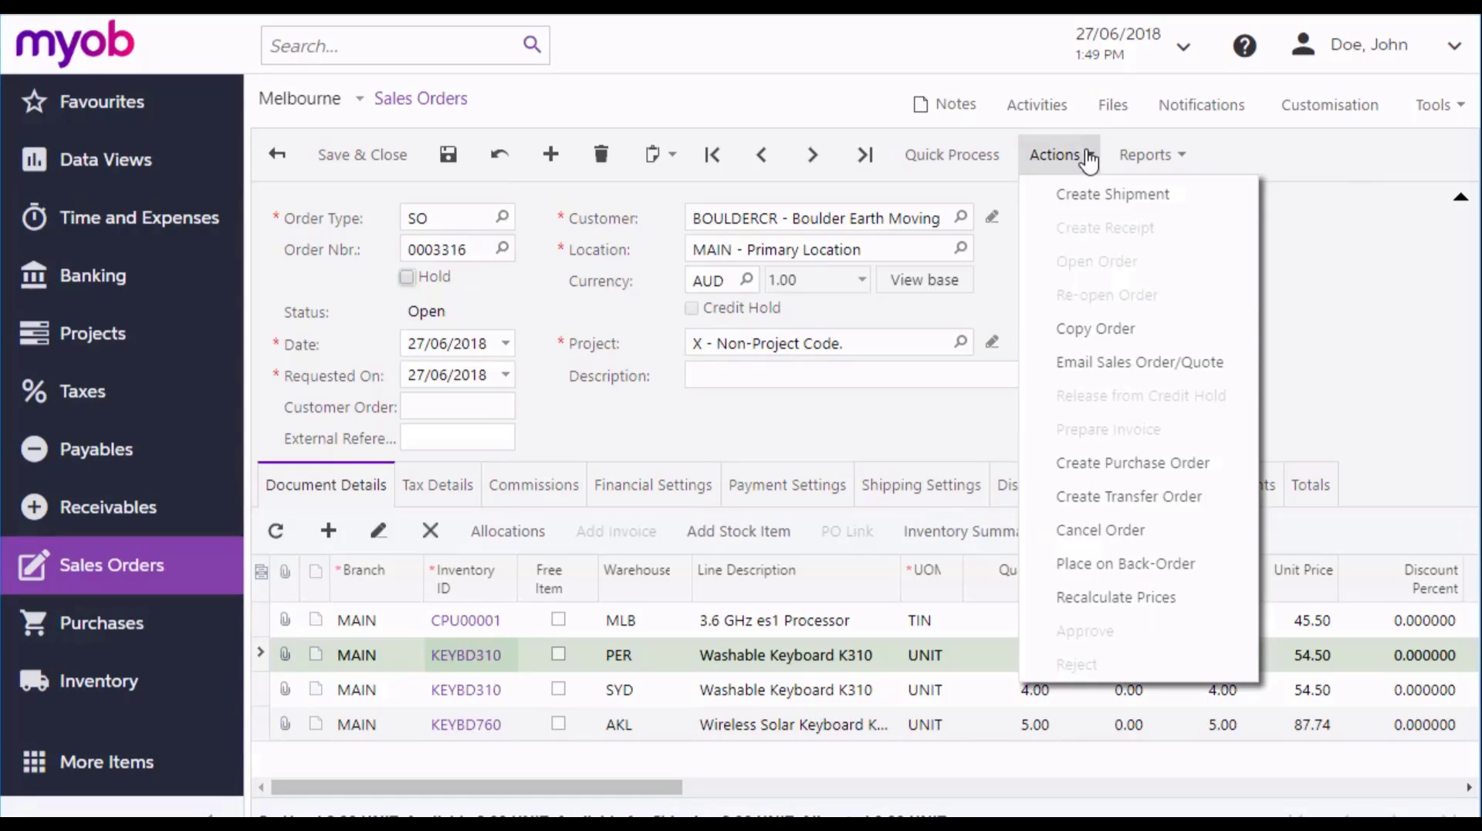
{"action": "mouse_move", "coordinate": [1193, 369]}
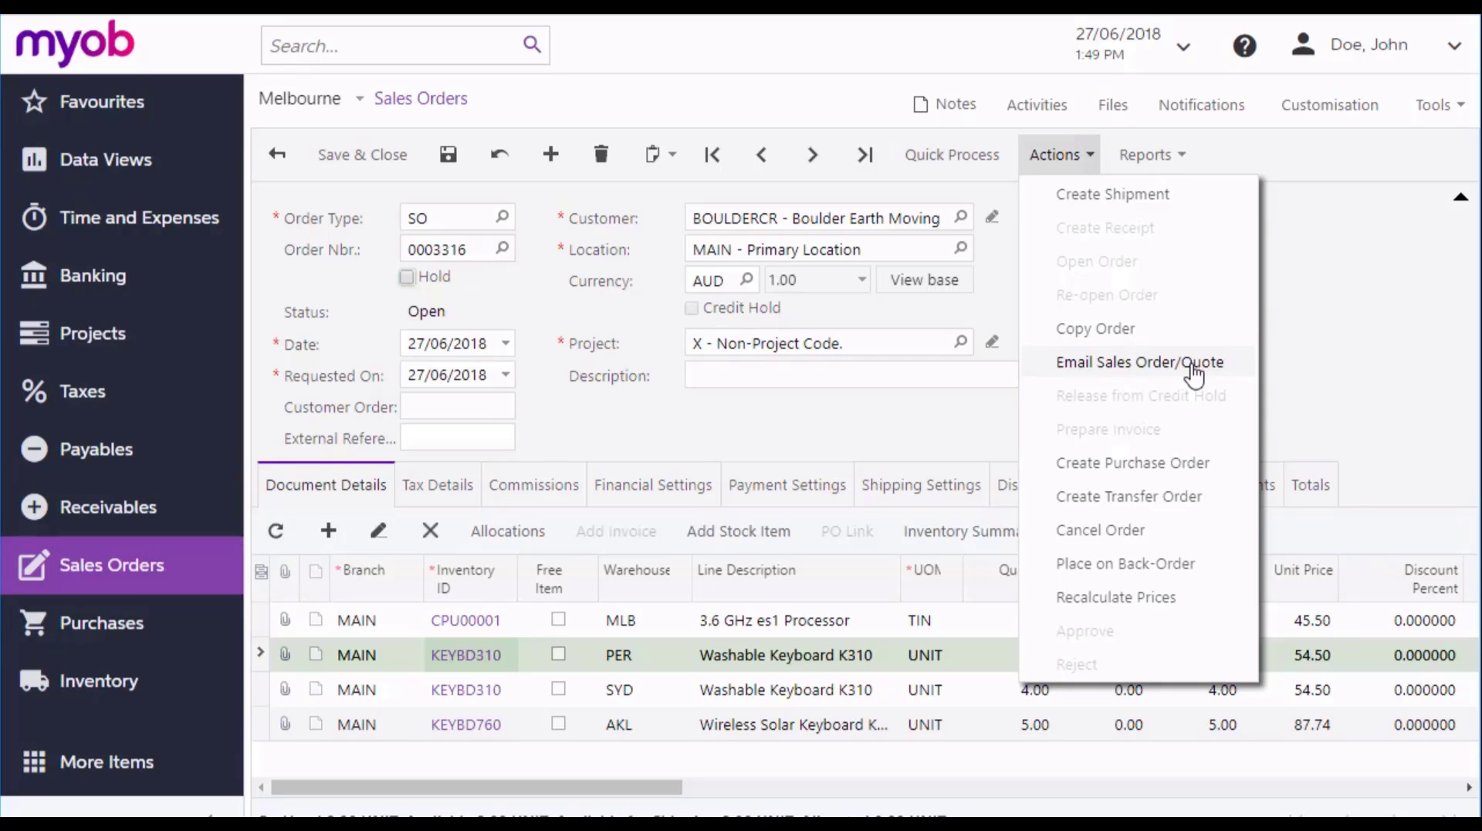
{"action": "mouse_move", "coordinate": [1210, 369]}
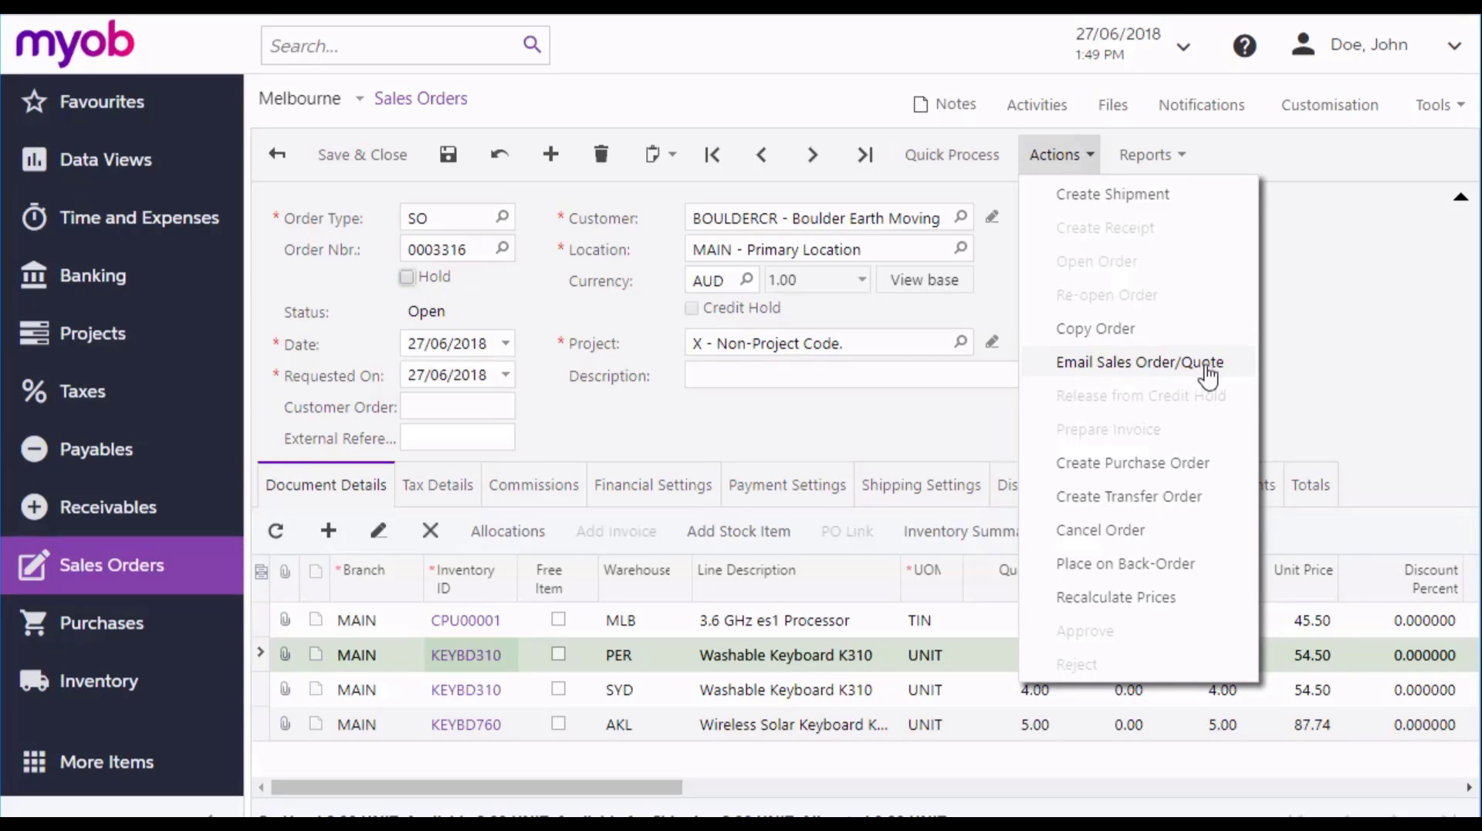